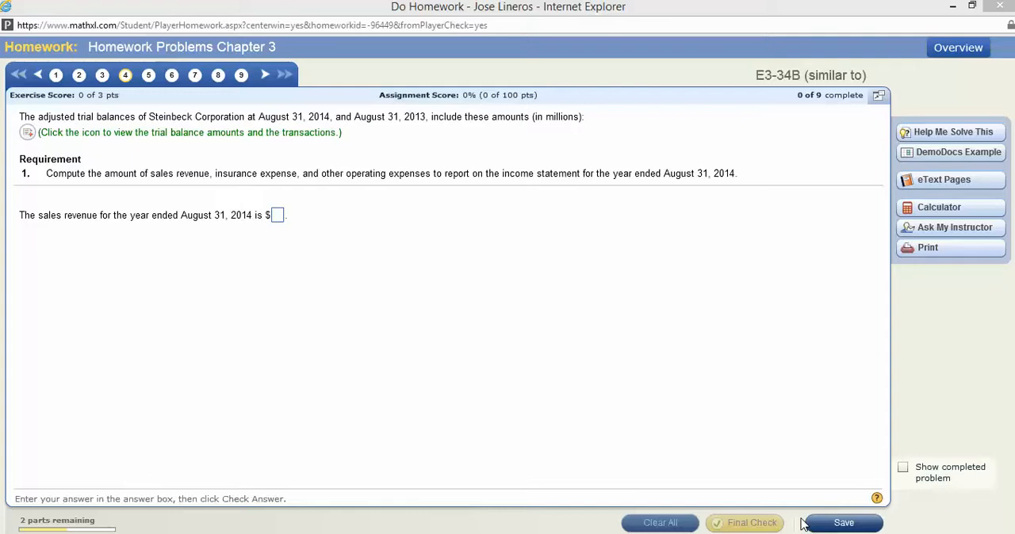
mouse_move(455, 333)
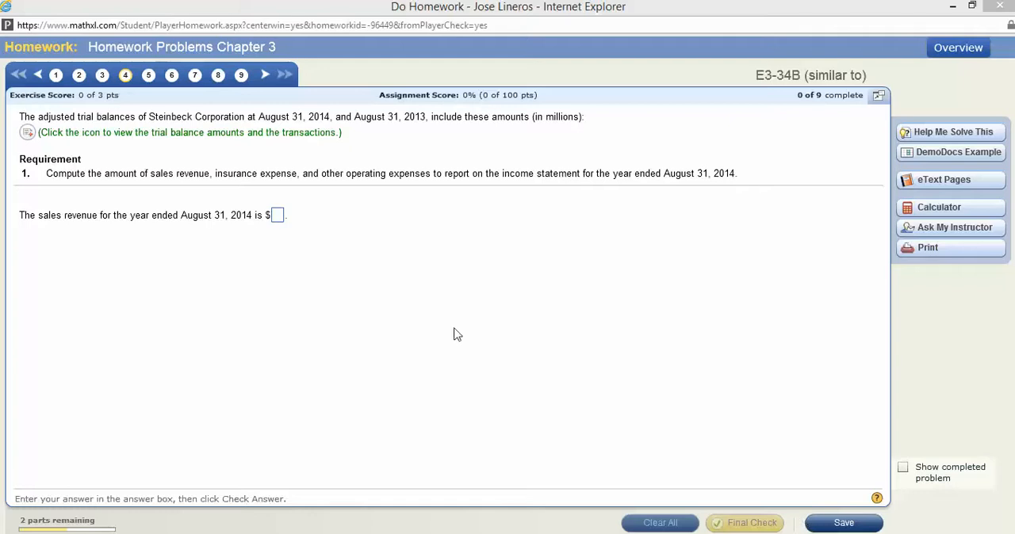
mouse_move(91, 188)
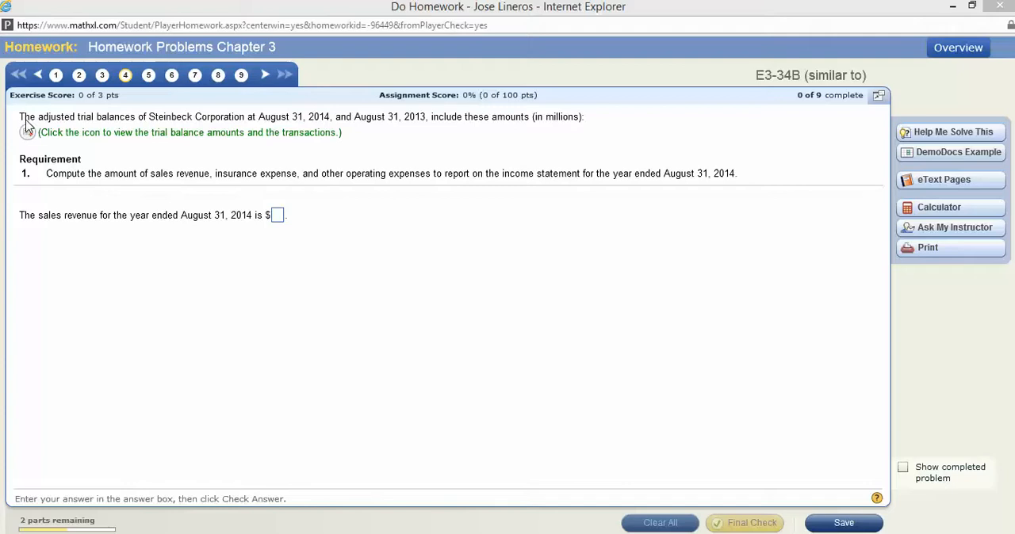
mouse_move(251, 130)
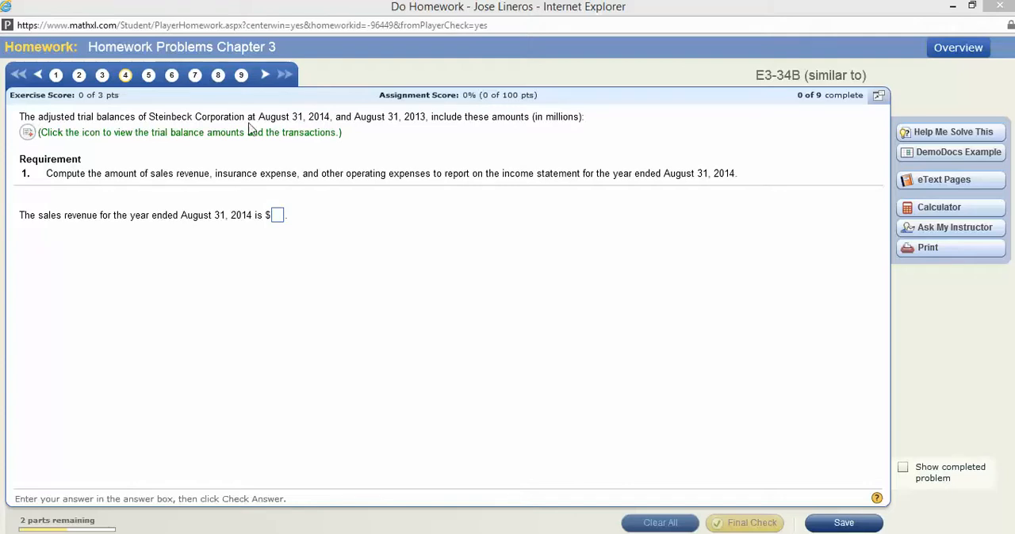
mouse_move(331, 127)
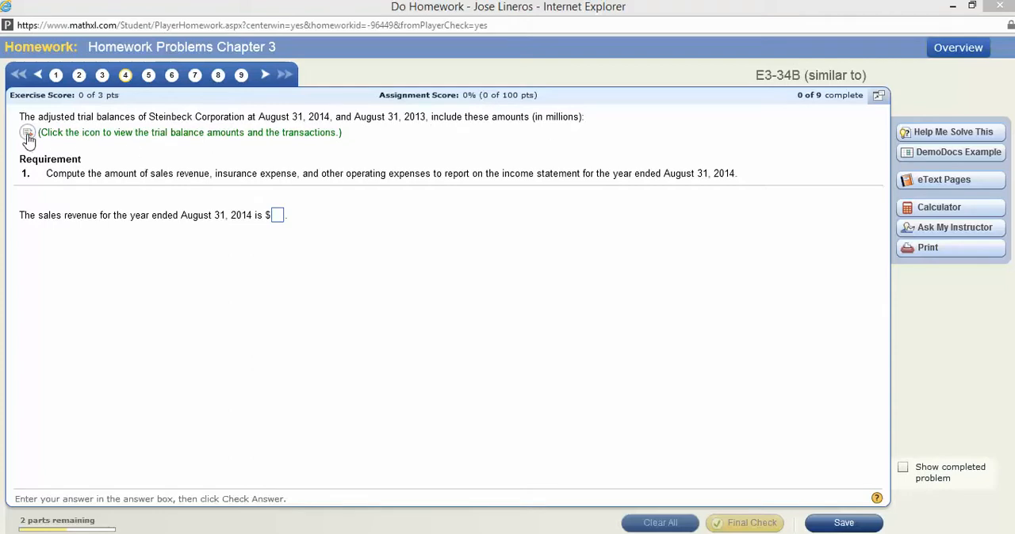
Open MathXL's data table listing Steinbeck's receivables of $240 and $490 and $20,600 in collections.
click(27, 132)
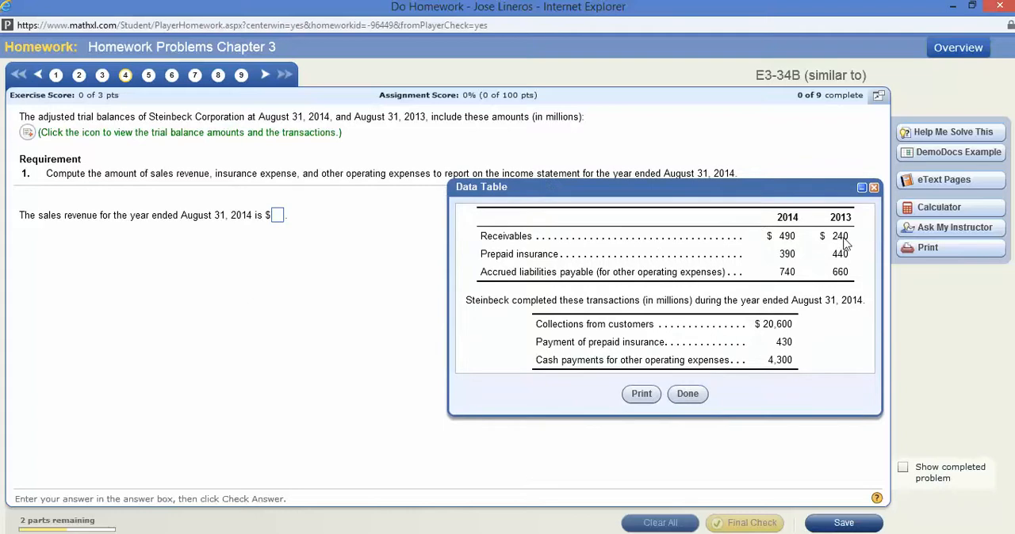
mouse_move(690, 247)
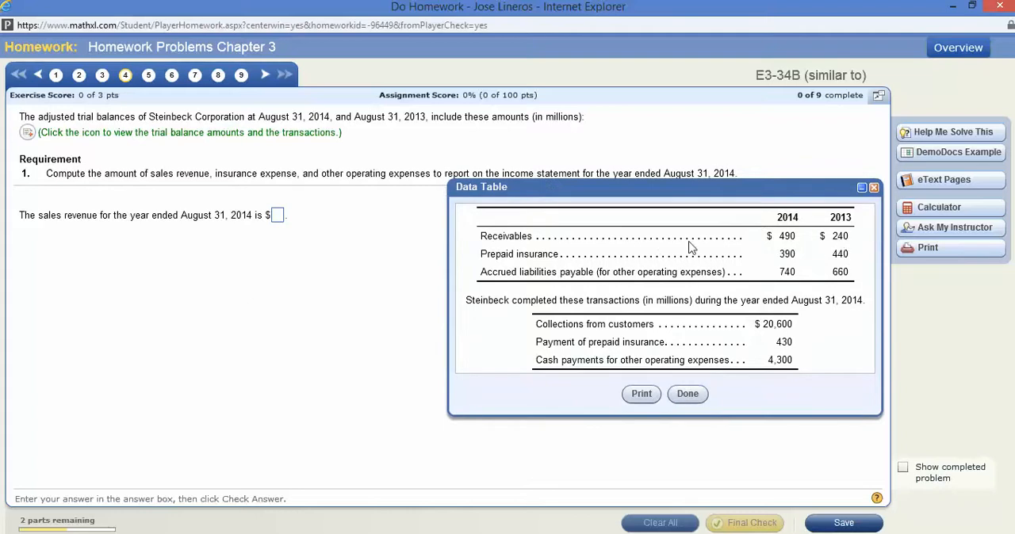
mouse_move(791, 237)
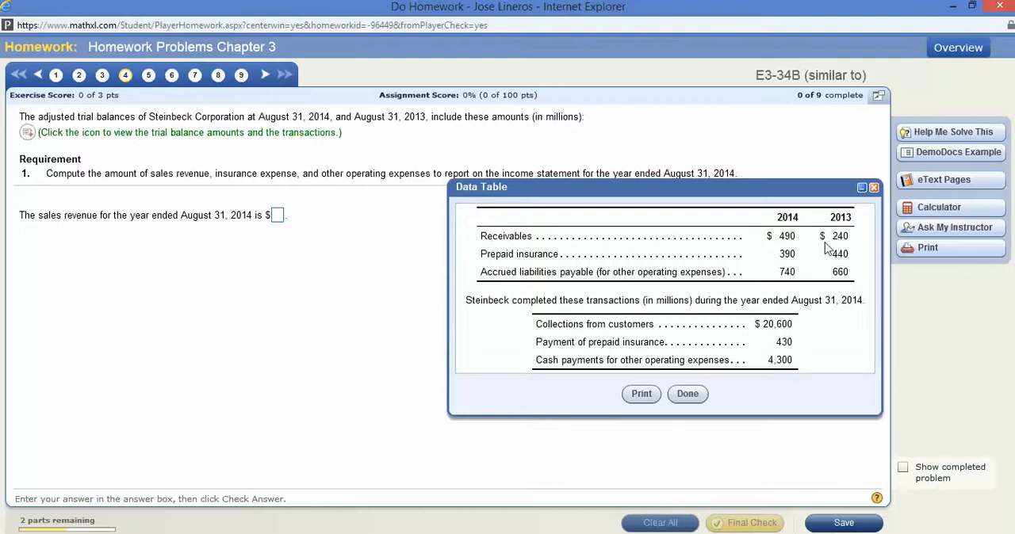
mouse_move(656, 256)
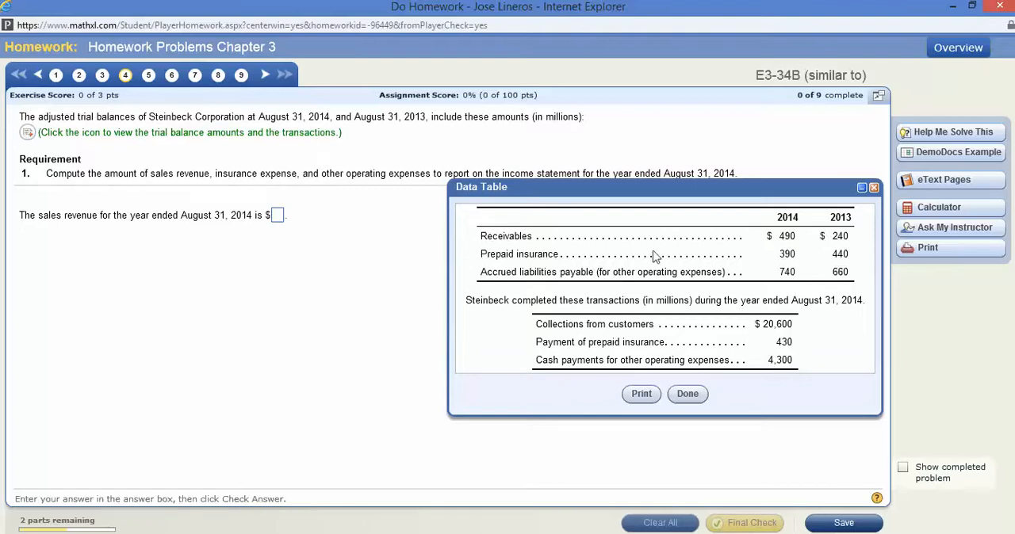
mouse_move(804, 248)
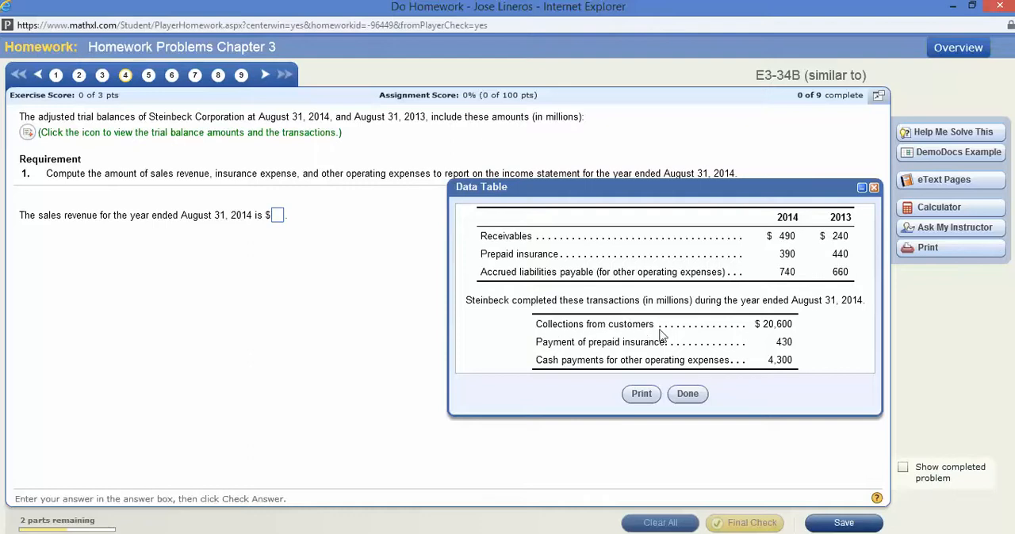
mouse_move(751, 334)
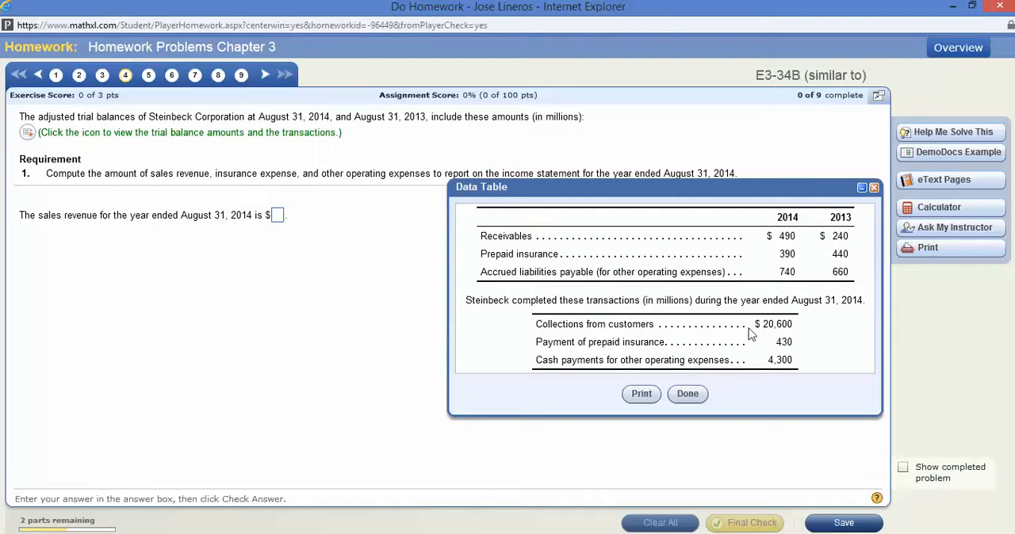
mouse_move(685, 335)
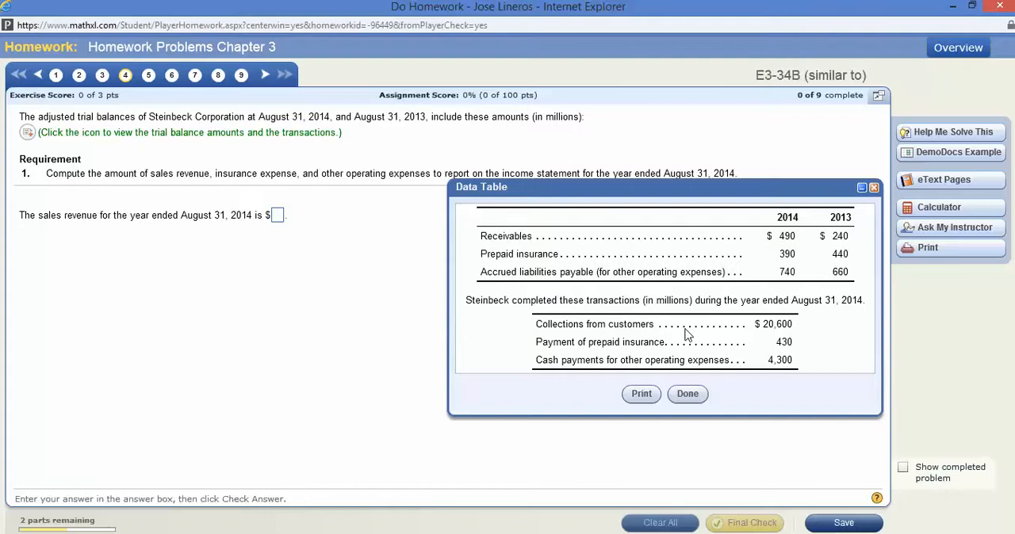
mouse_move(632, 255)
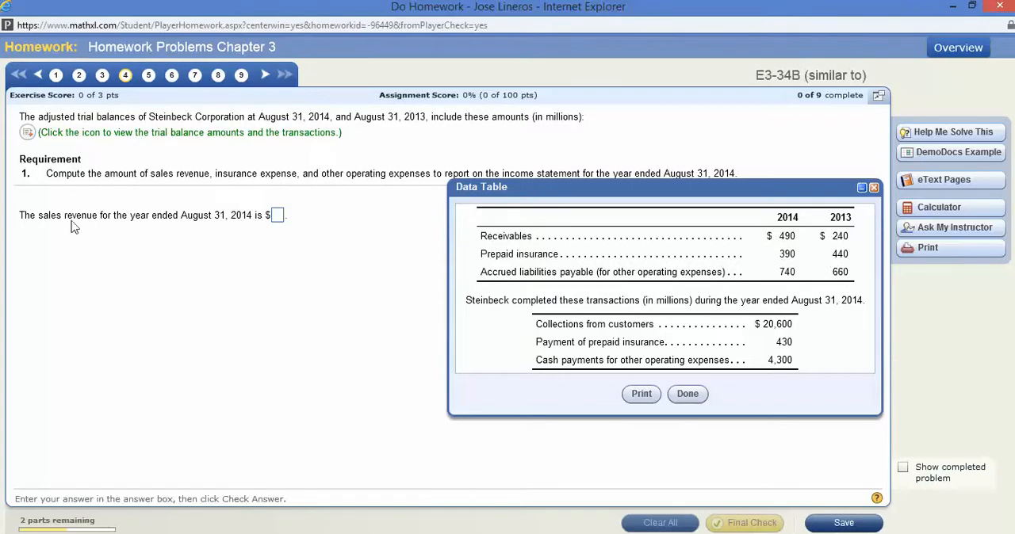
mouse_move(502, 275)
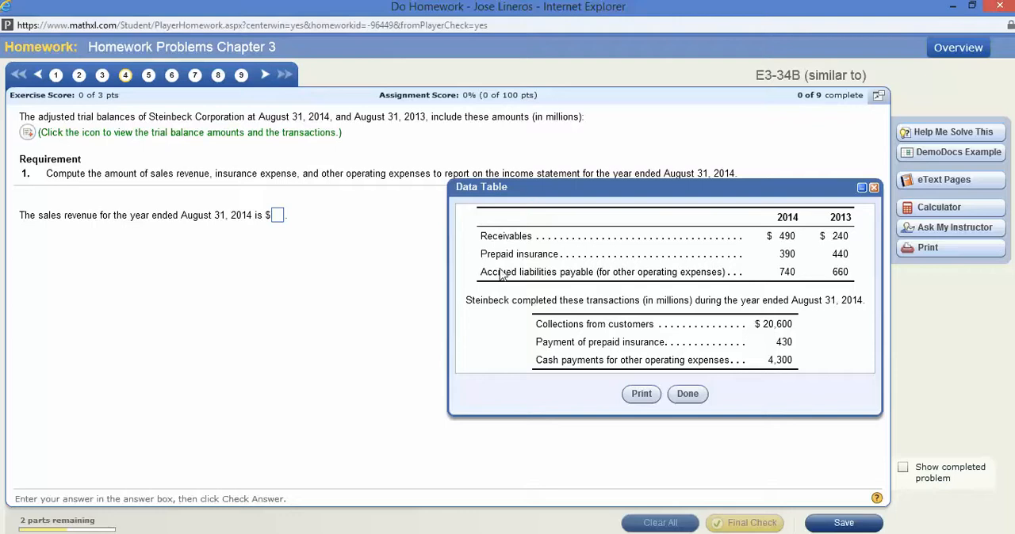
mouse_move(123, 226)
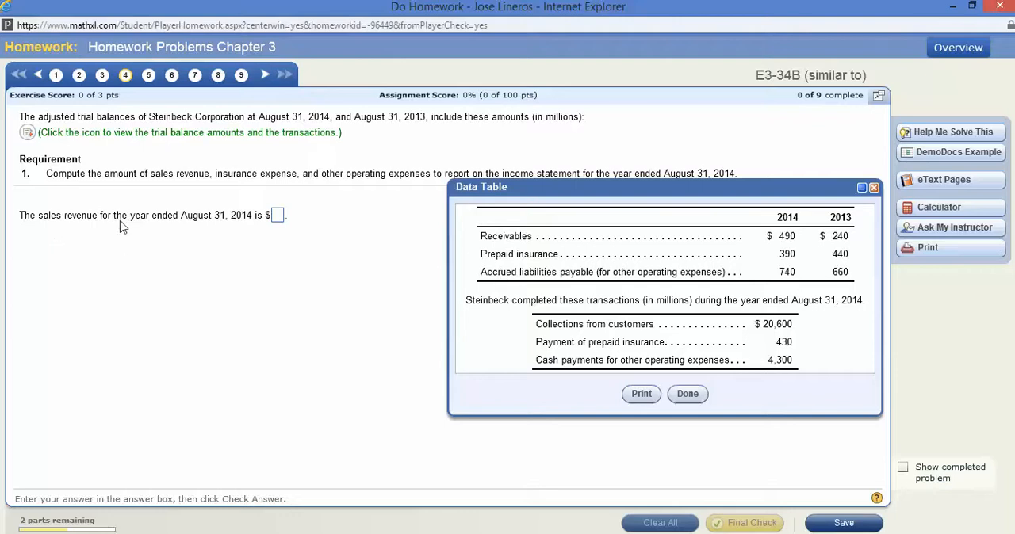
mouse_move(433, 382)
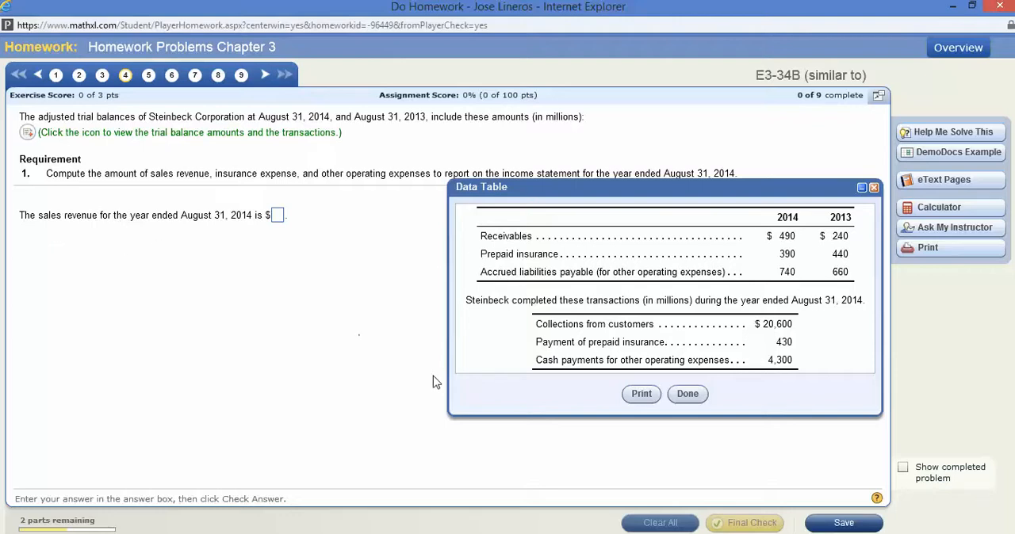
mouse_move(631, 348)
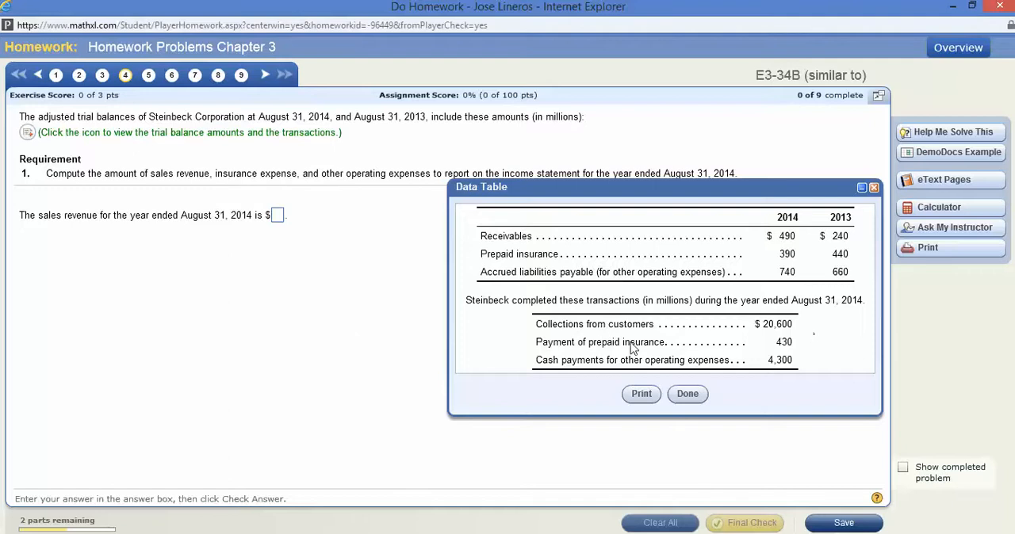
mouse_move(776, 351)
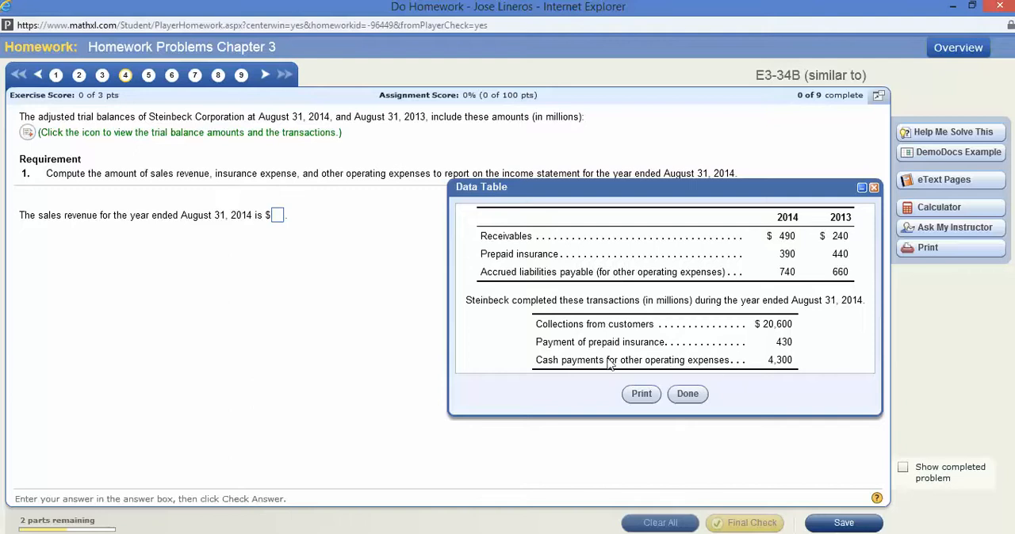
mouse_move(714, 371)
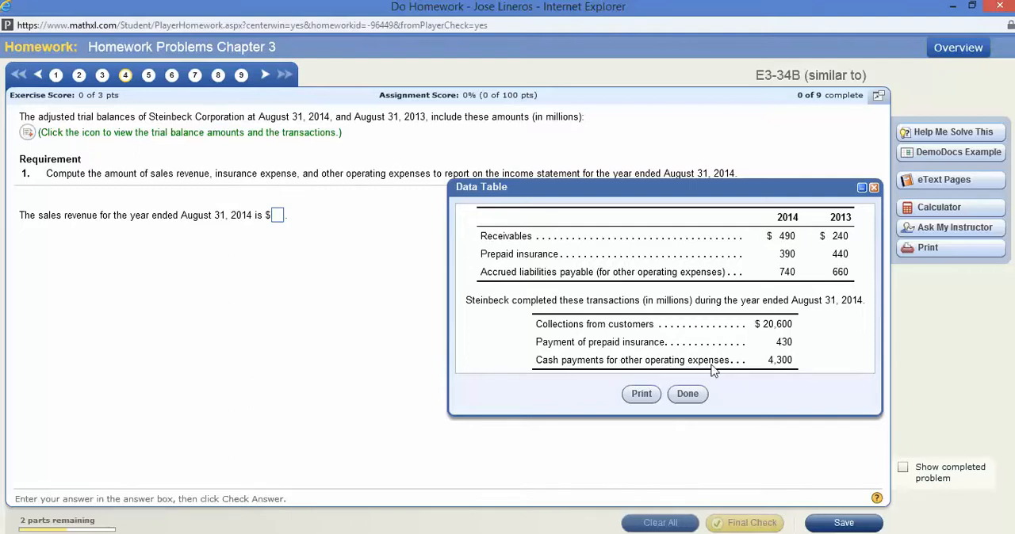
mouse_move(728, 373)
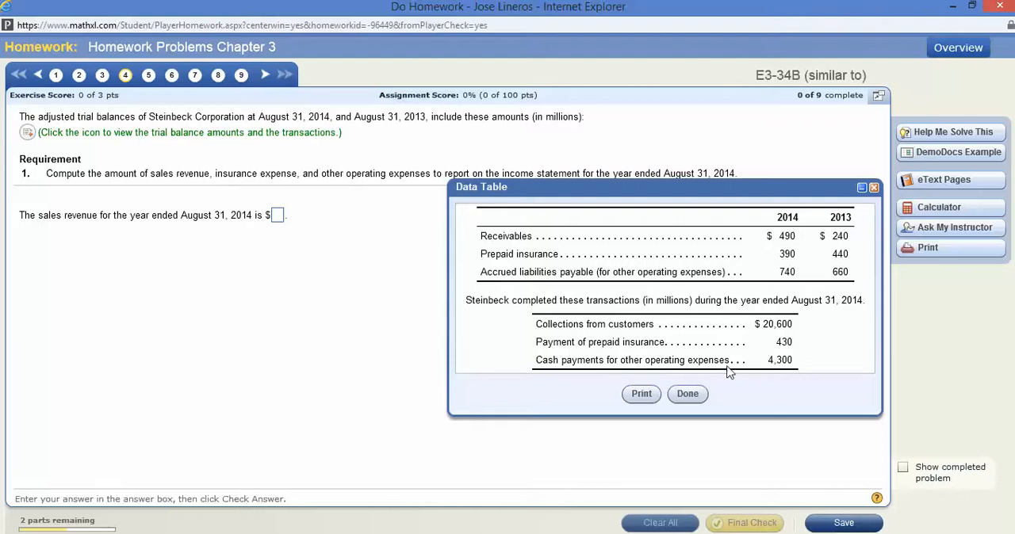
mouse_move(604, 370)
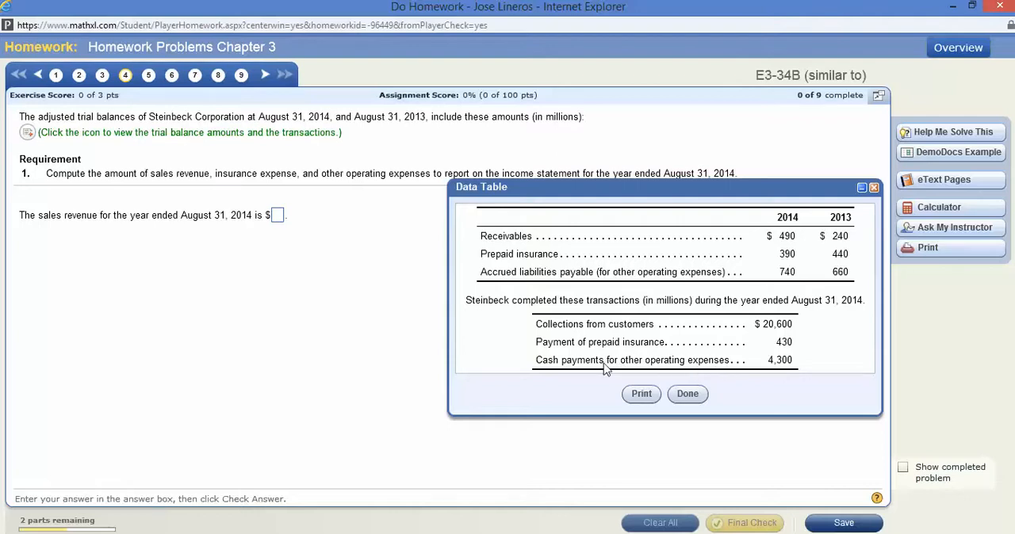
mouse_move(694, 362)
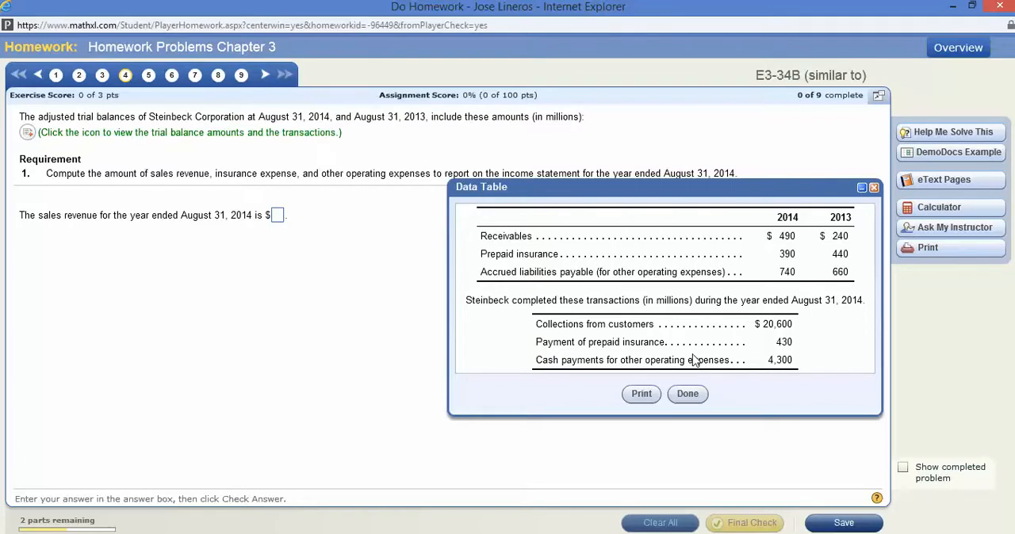
mouse_move(34, 224)
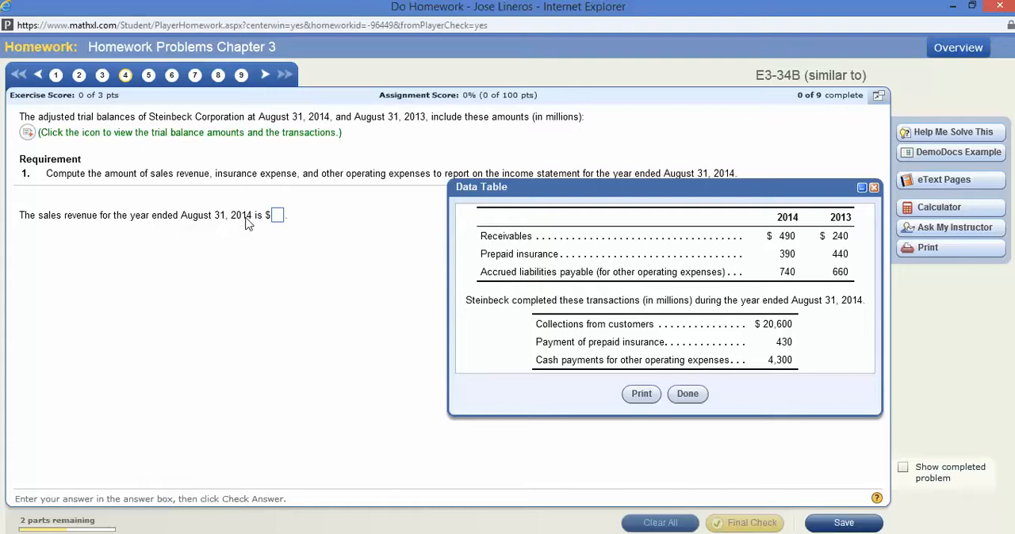
mouse_move(216, 227)
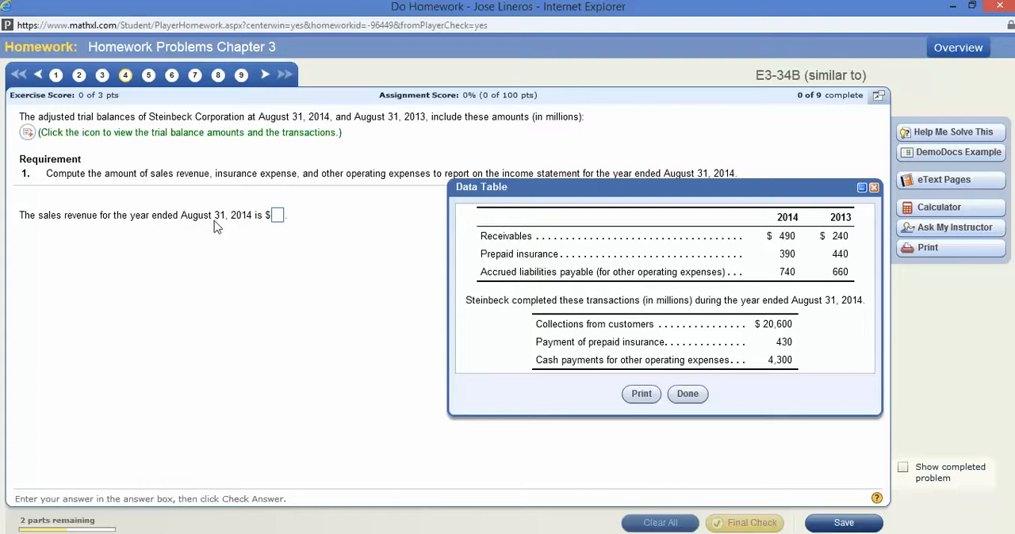
mouse_move(650, 265)
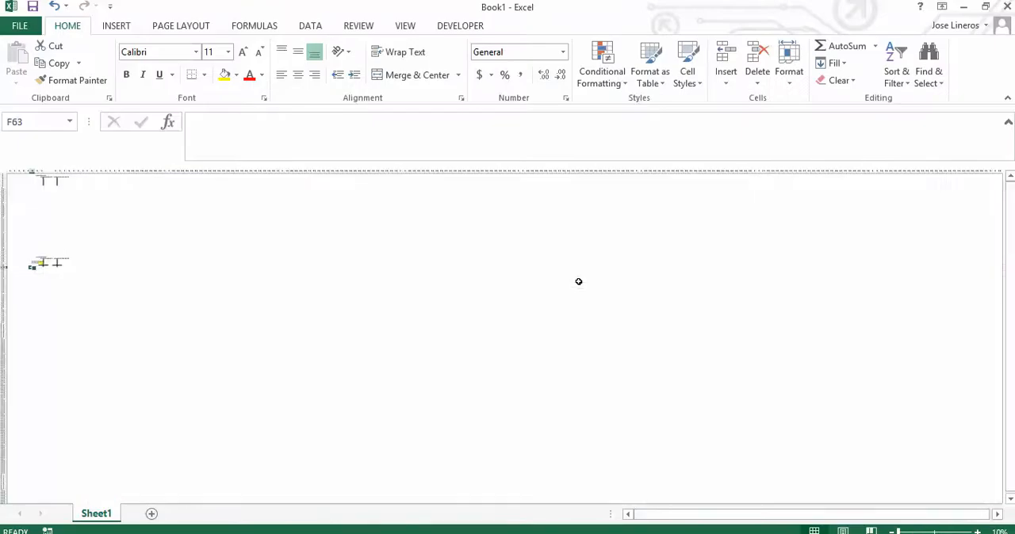
Check Receivables cells H4 and H8, then select the whole Sales Revenue T-account.
scroll(down, 3)
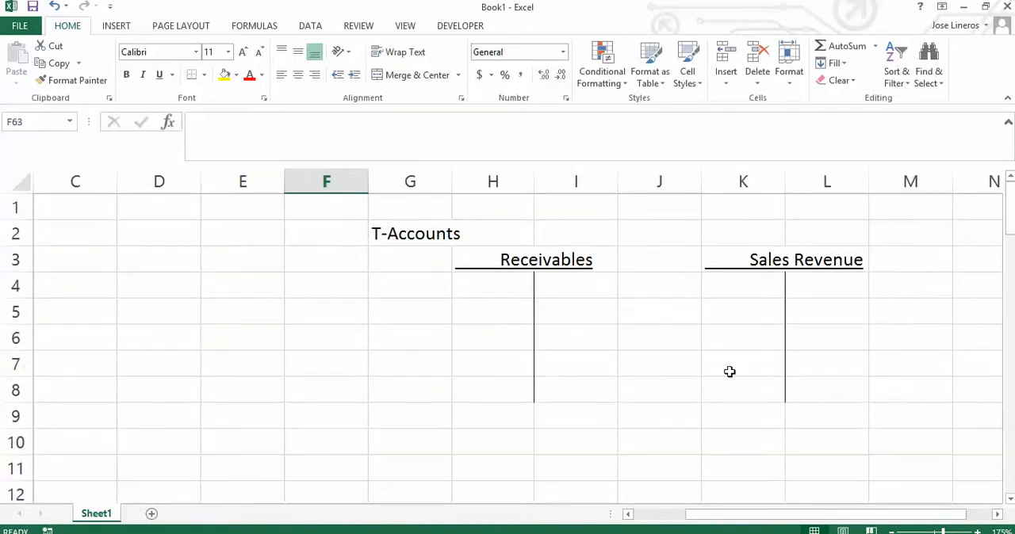
mouse_move(521, 298)
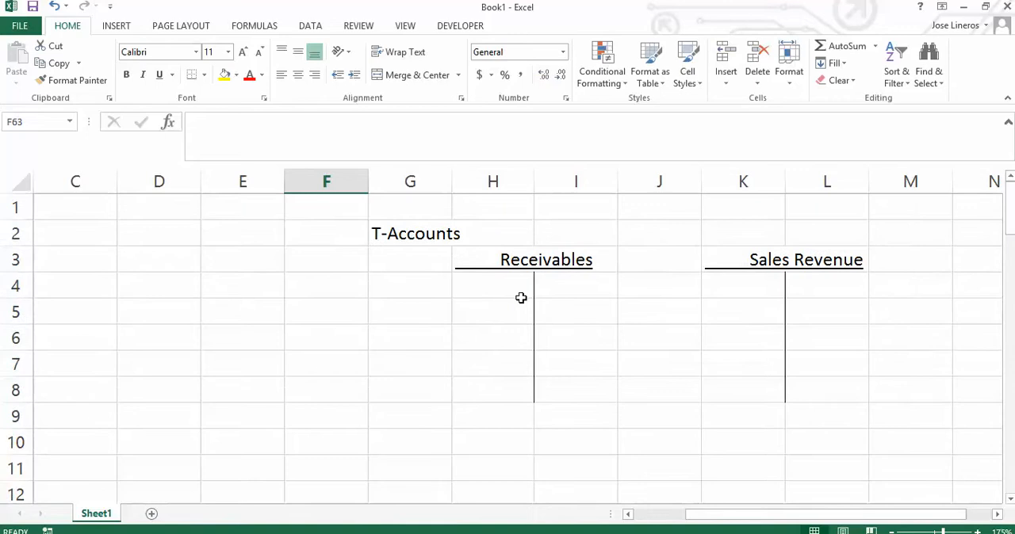
click(507, 285)
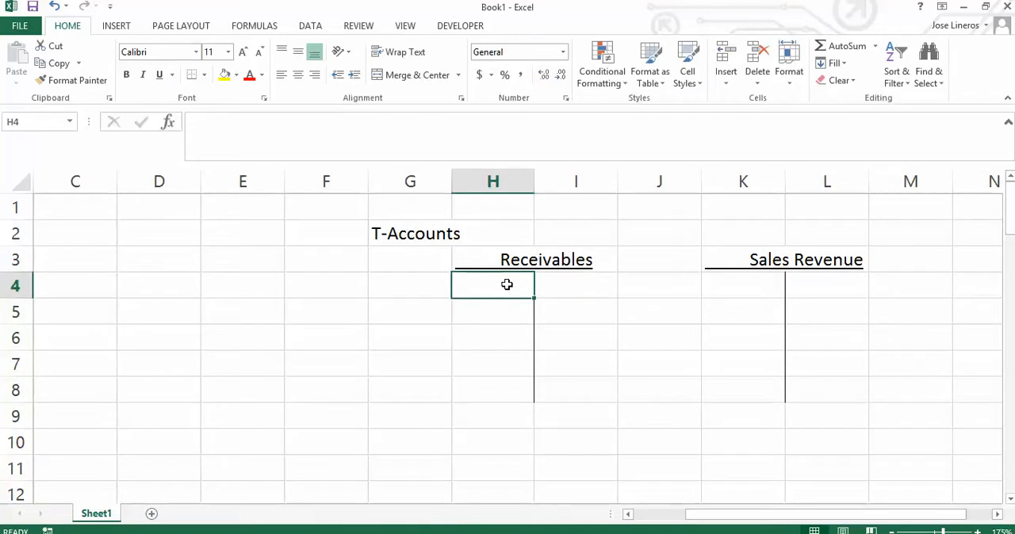
click(492, 389)
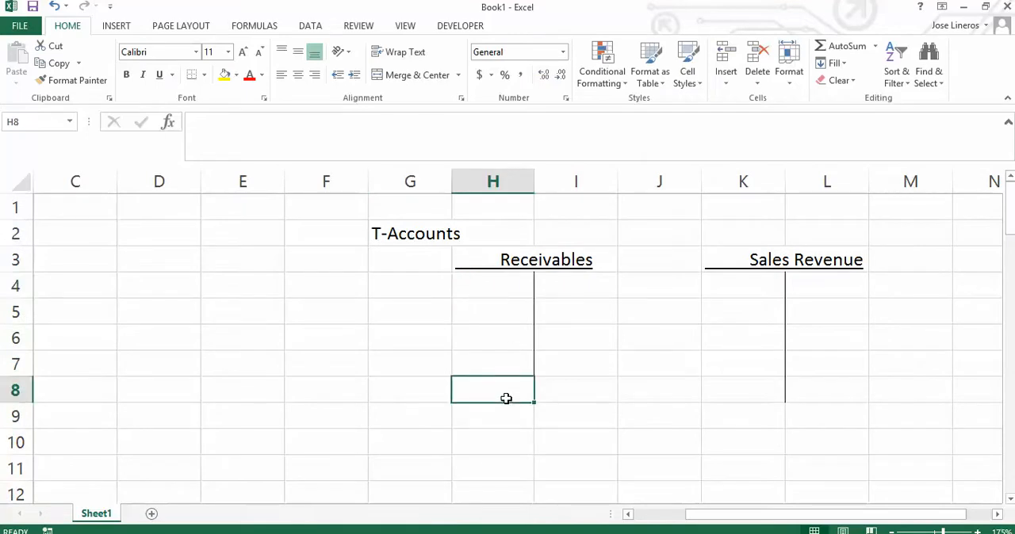
drag(743, 259, 827, 389)
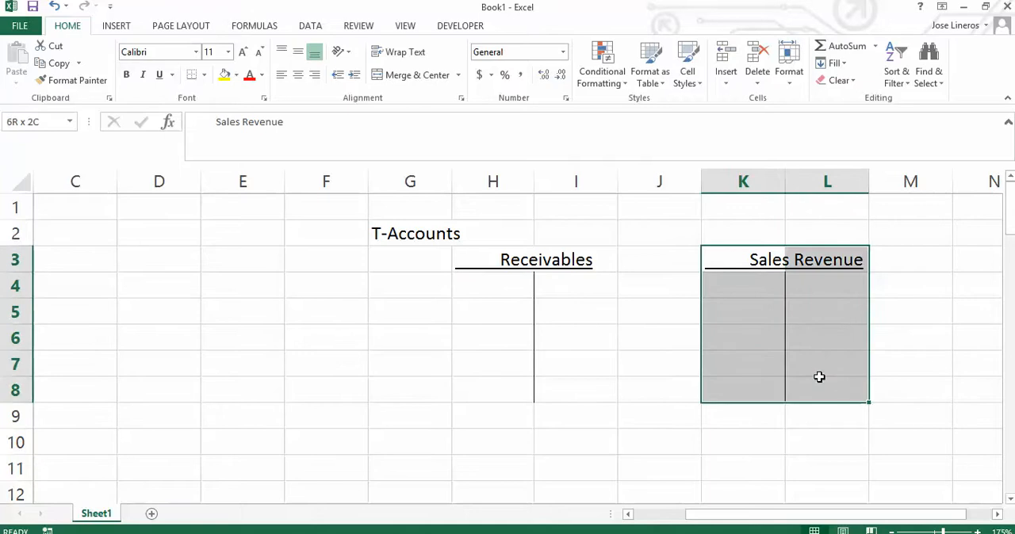
click(159, 75)
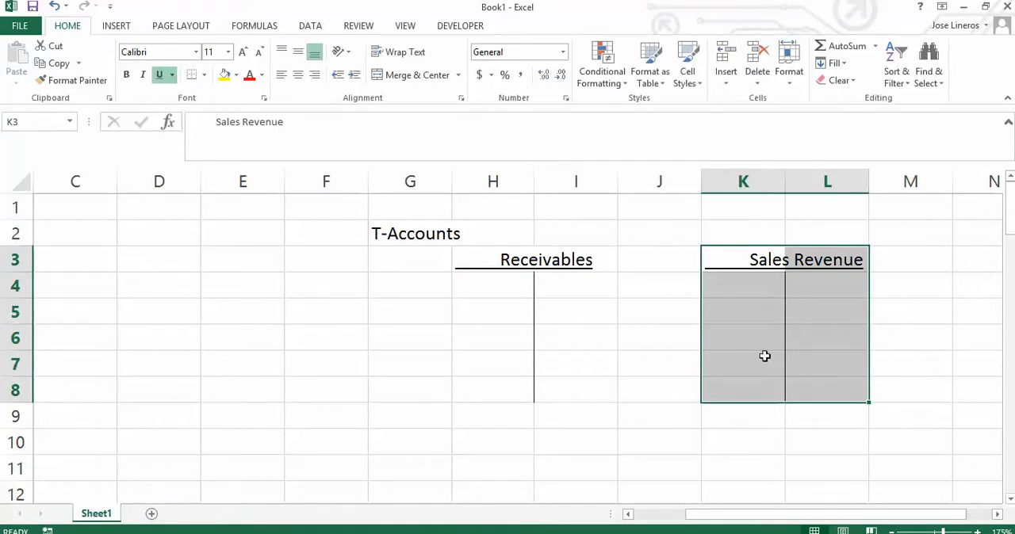
mouse_move(764, 356)
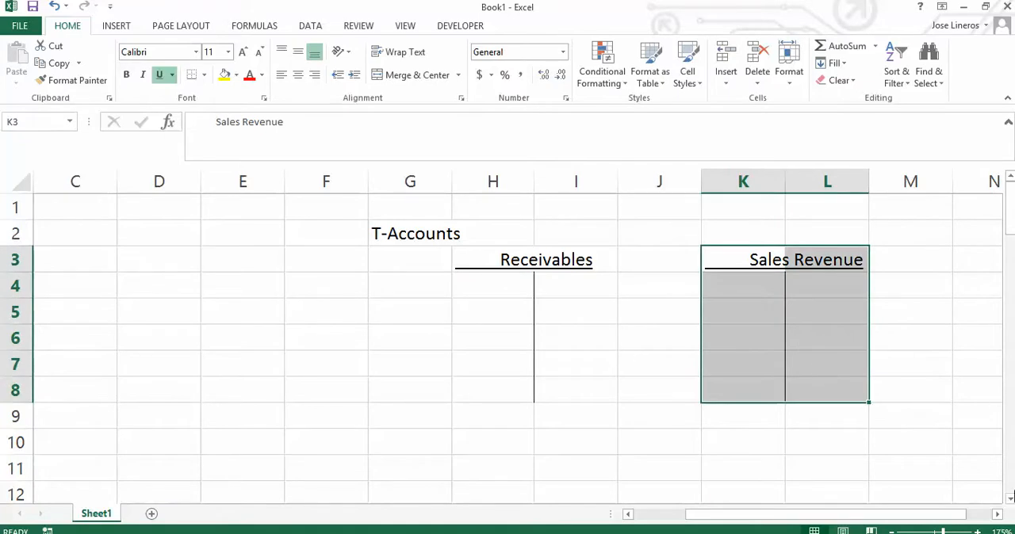
Scroll down to the T-Accounts heading around row 56.
scroll(down, 3)
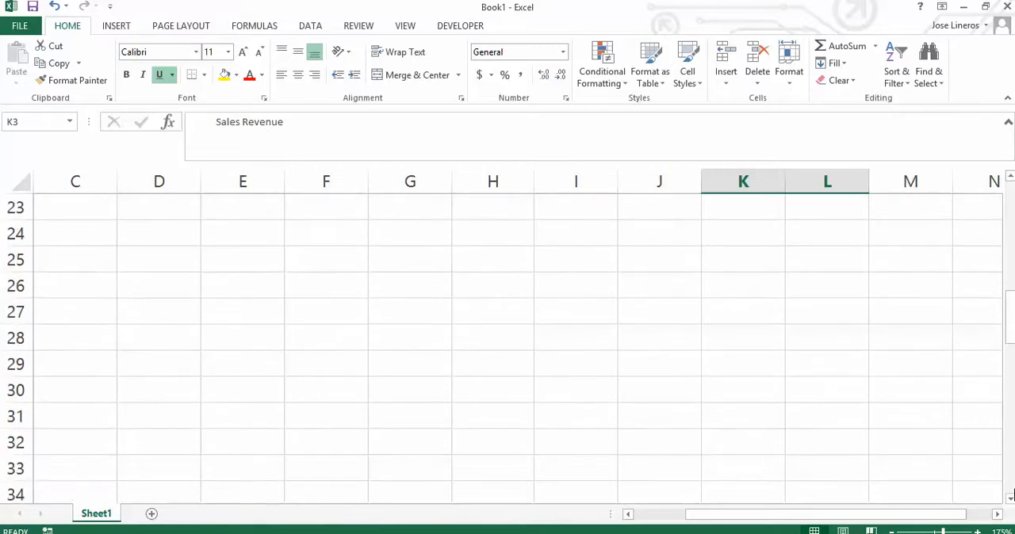
scroll(down, 3)
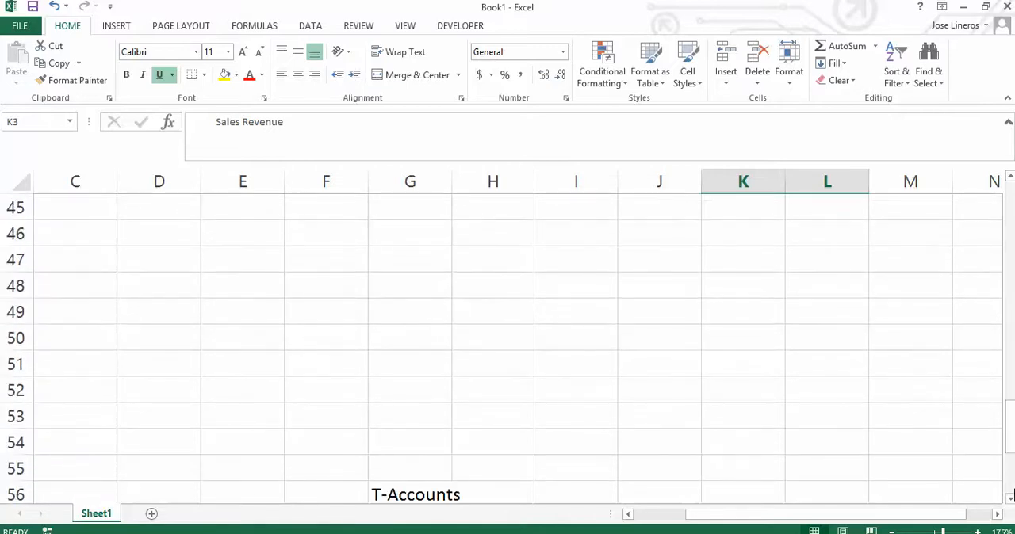
scroll(down, 3)
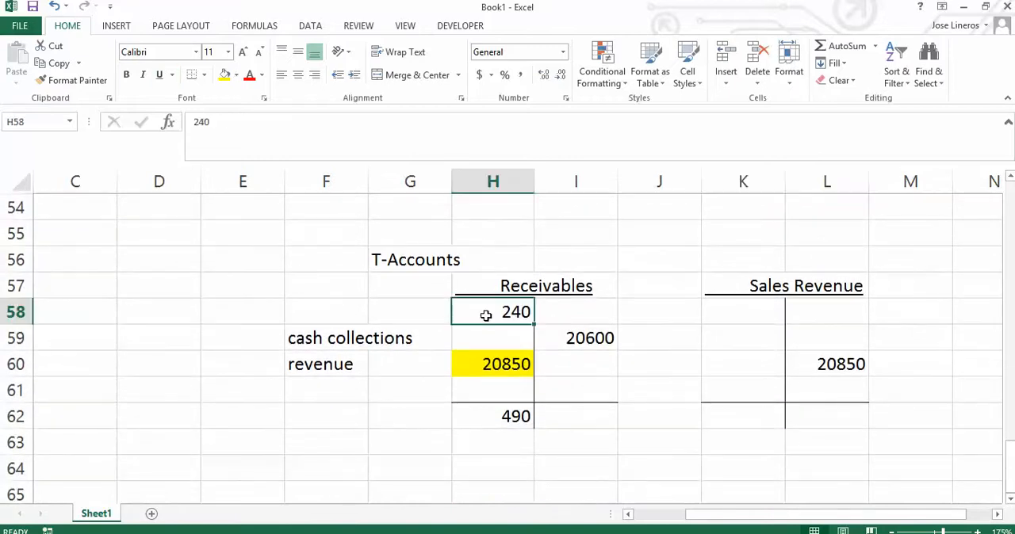
mouse_move(253, 99)
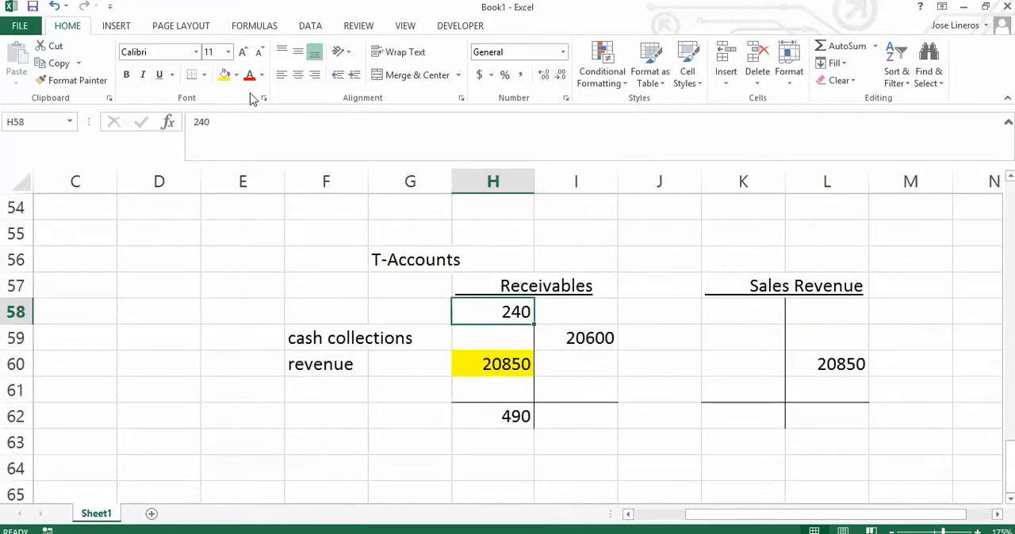
Fill the 240 opening receivables cell H58 with Standard green.
click(236, 75)
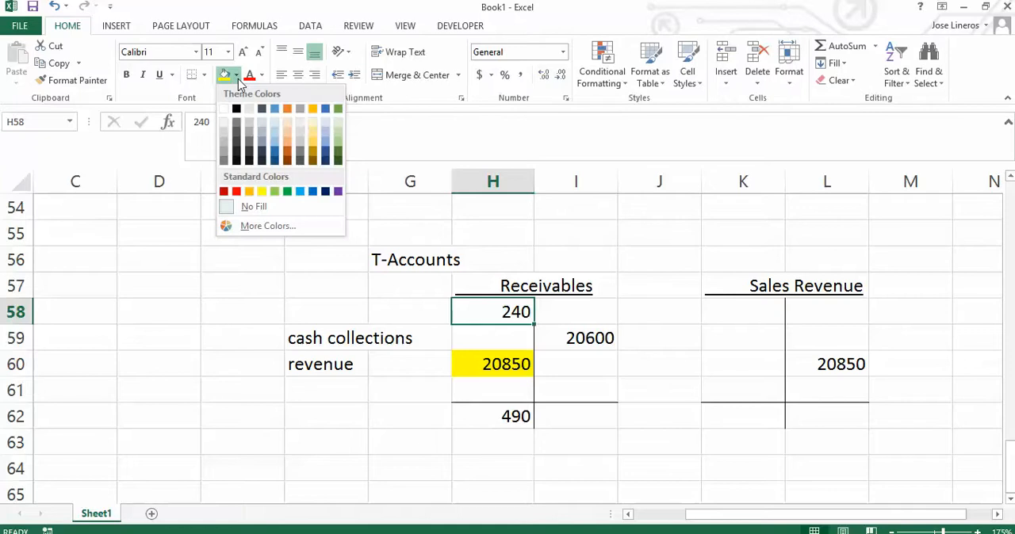
click(274, 191)
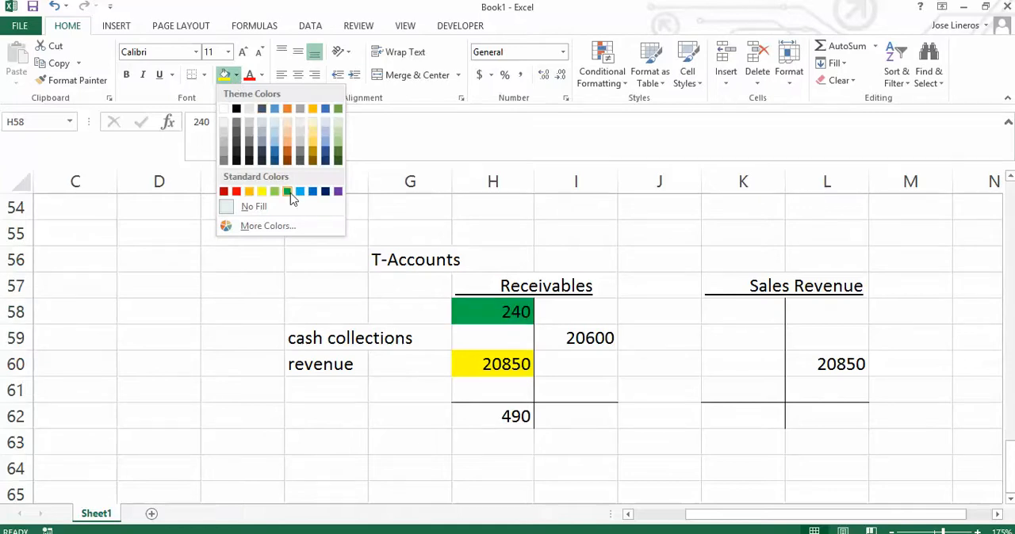
click(287, 191)
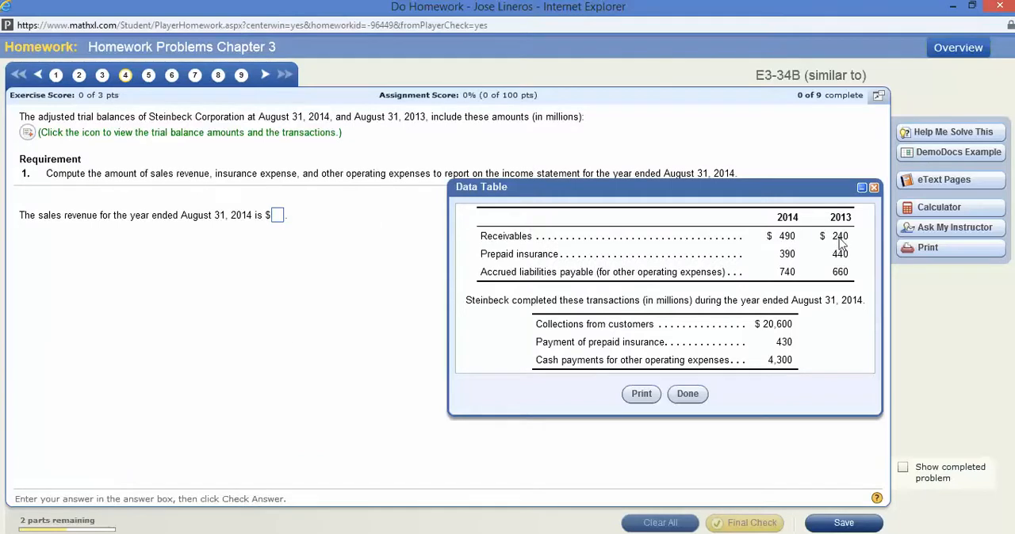
mouse_move(530, 121)
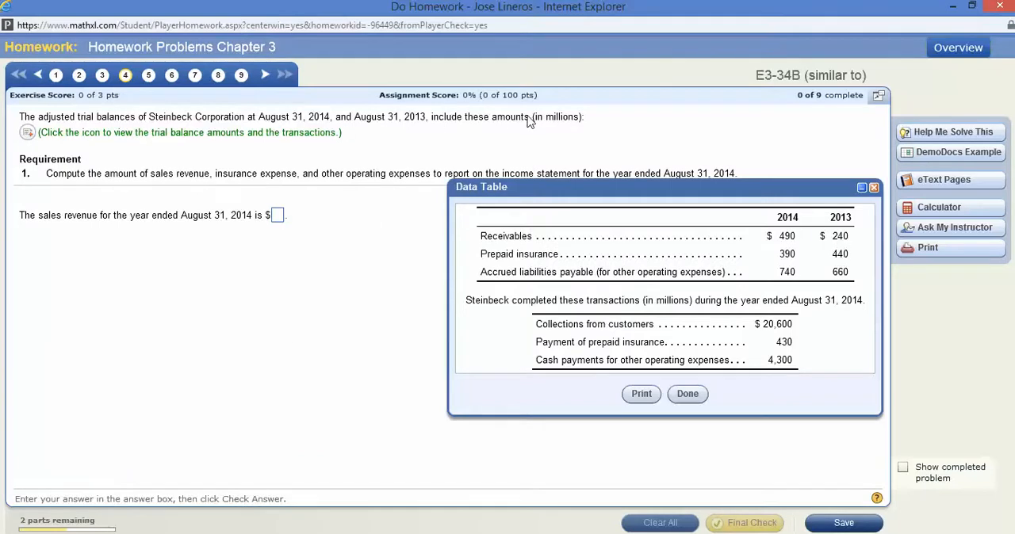
mouse_move(677, 344)
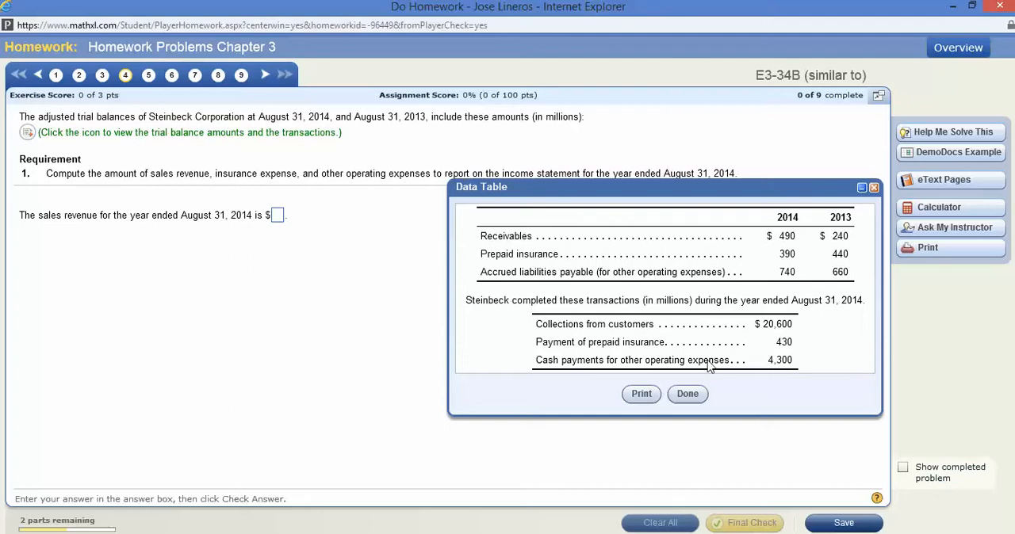
mouse_move(464, 133)
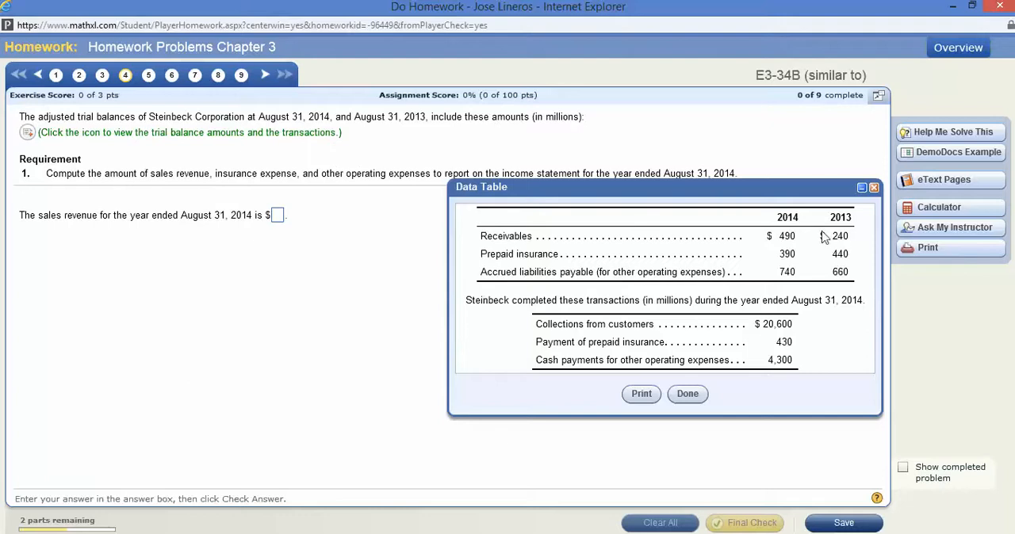
mouse_move(738, 419)
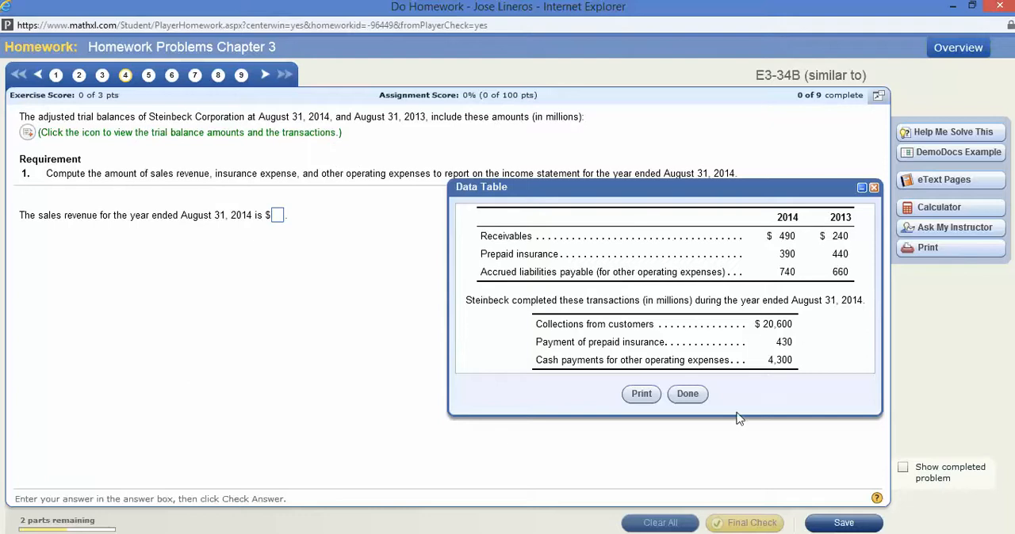
mouse_move(844, 244)
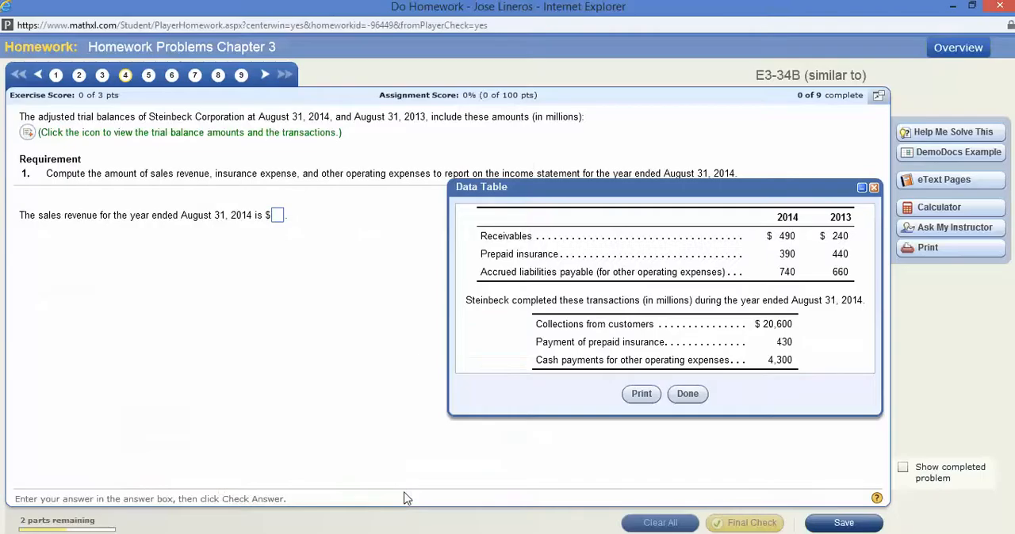
mouse_move(239, 226)
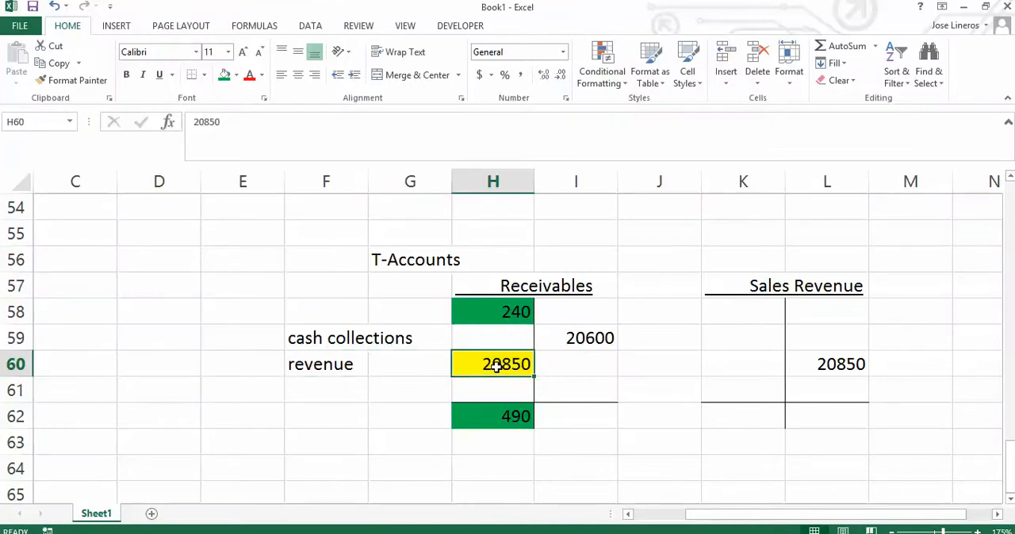
click(492, 310)
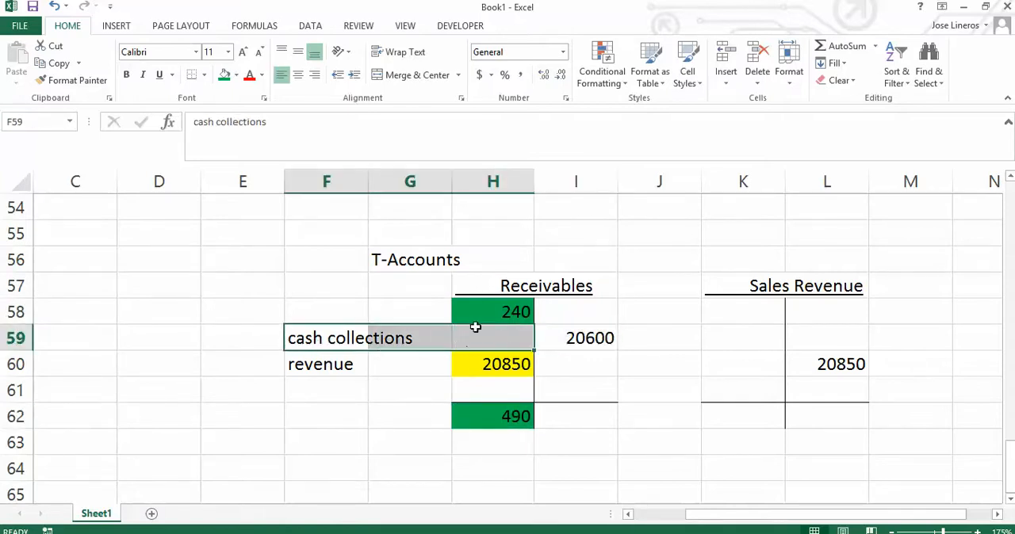
click(492, 311)
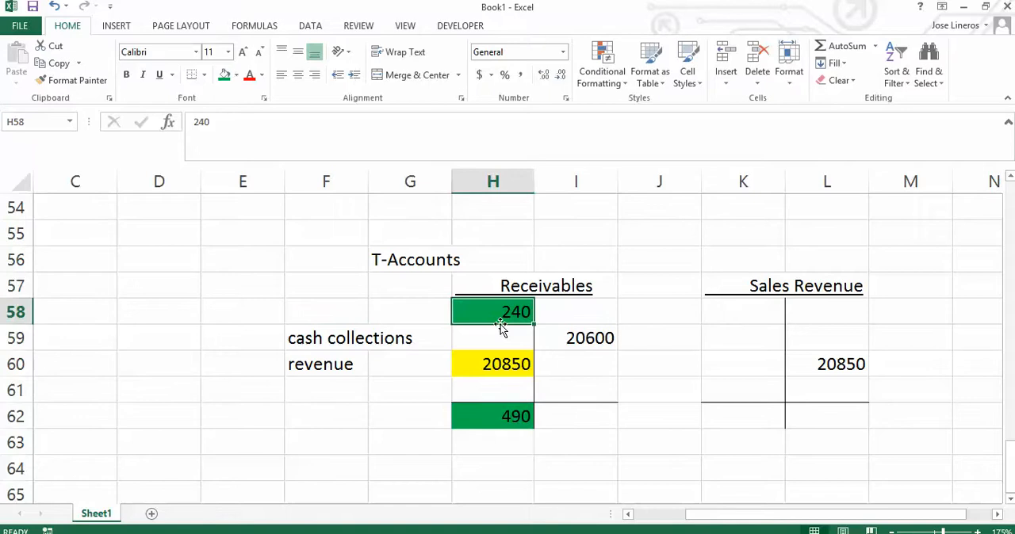
click(575, 337)
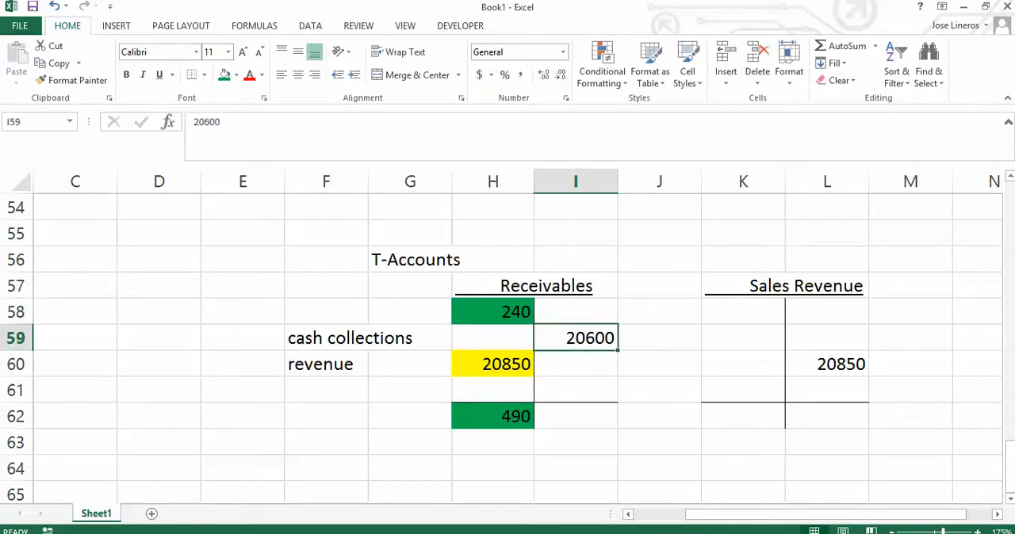
mouse_move(548, 339)
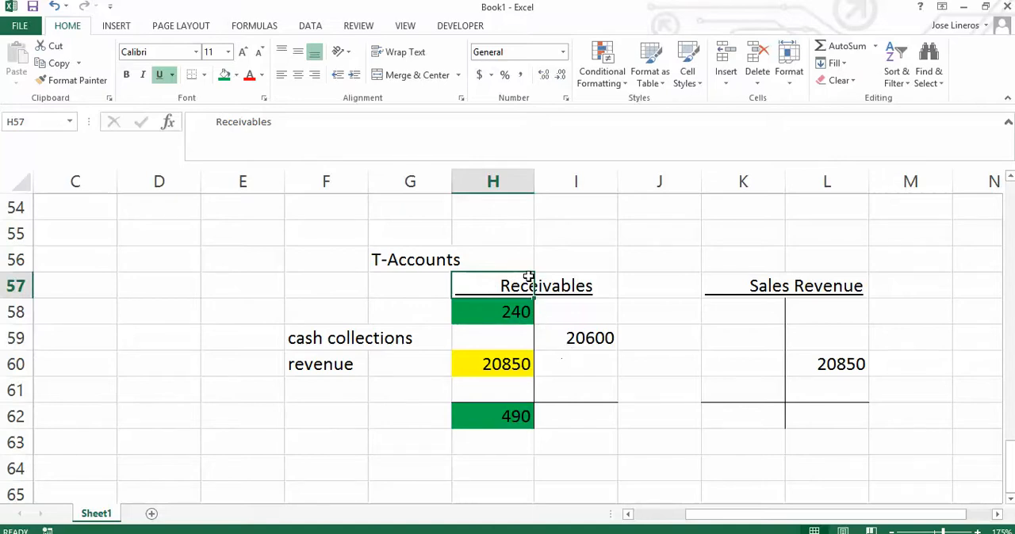
click(576, 338)
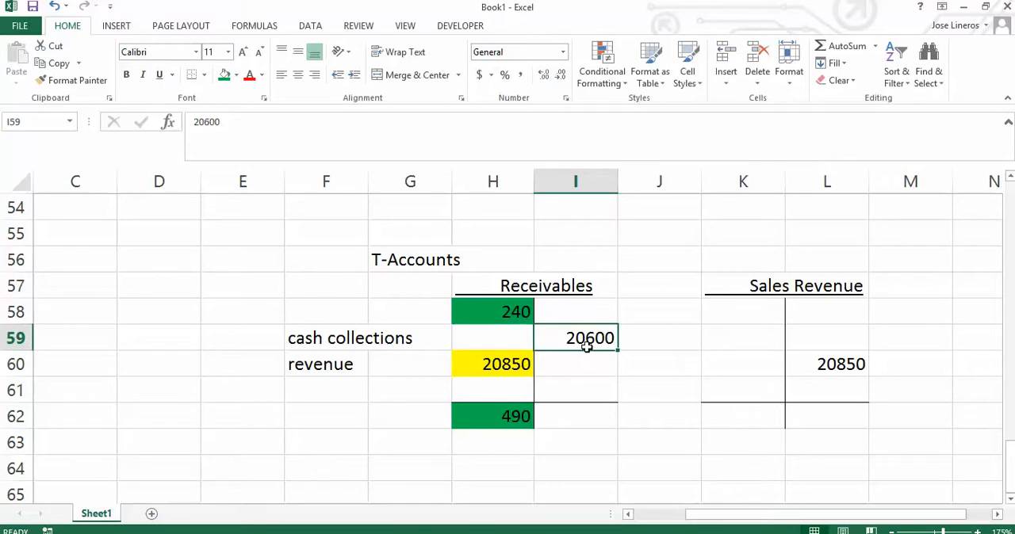
mouse_move(756, 305)
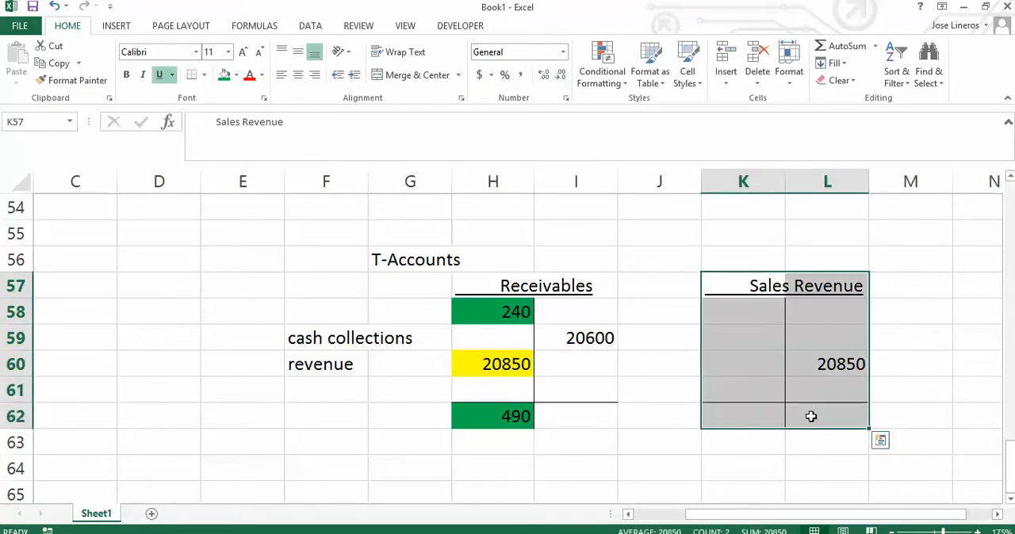
Copy the Sales Revenue layout to C57, title it Cash and clear the 20850.
key(ctrl+c)
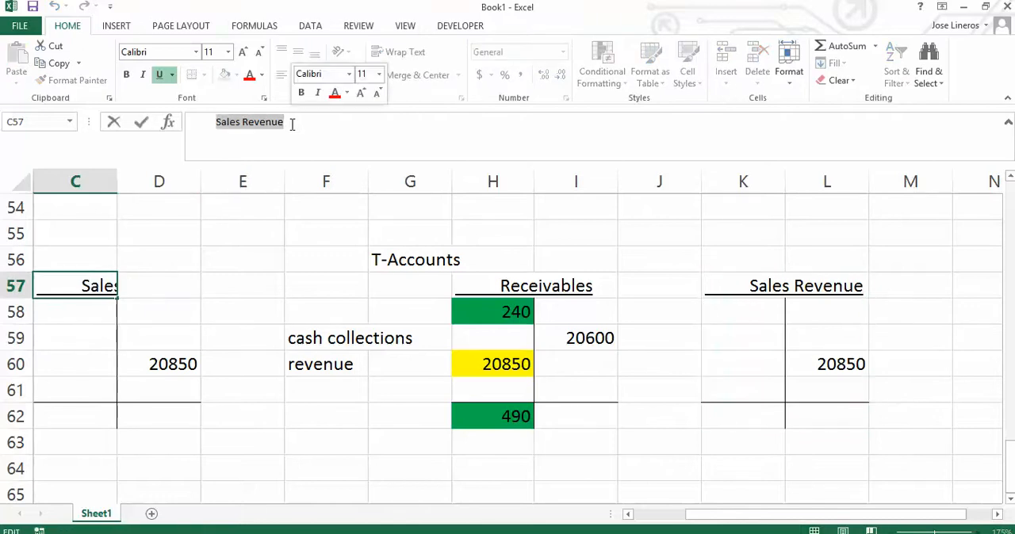
text(CAa)
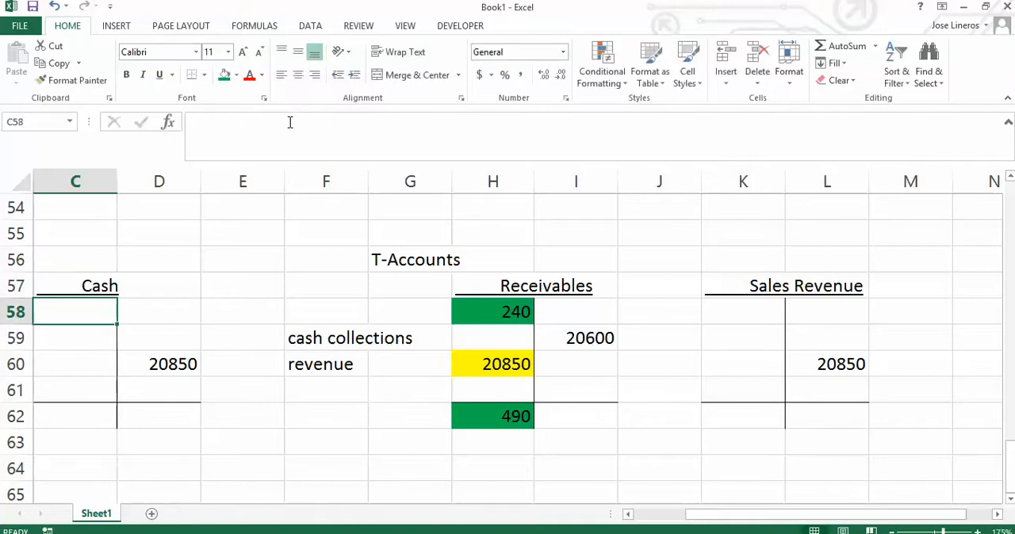
click(173, 363)
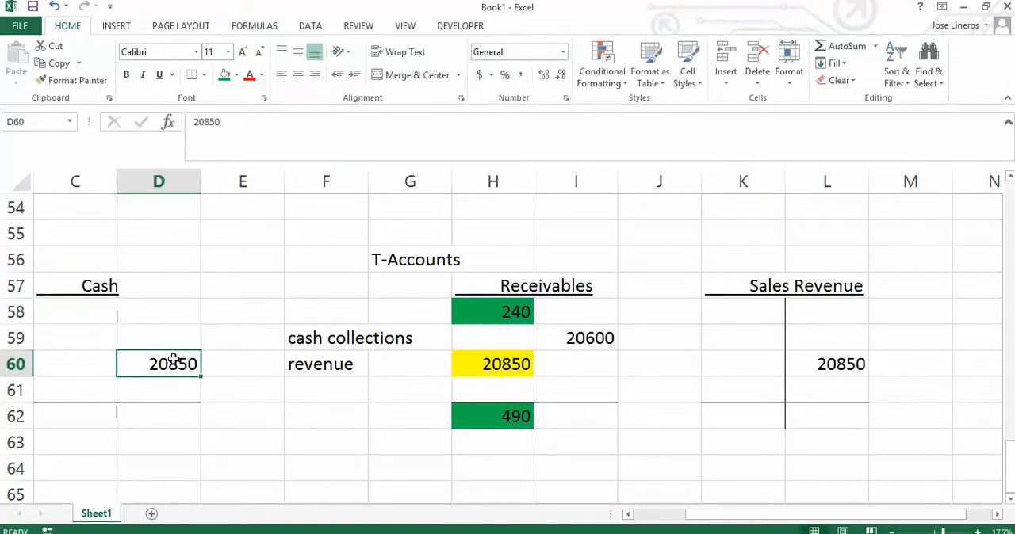
Compare the 20600 collections with the Cash and Receivables headings and first Cash debit cell.
click(575, 337)
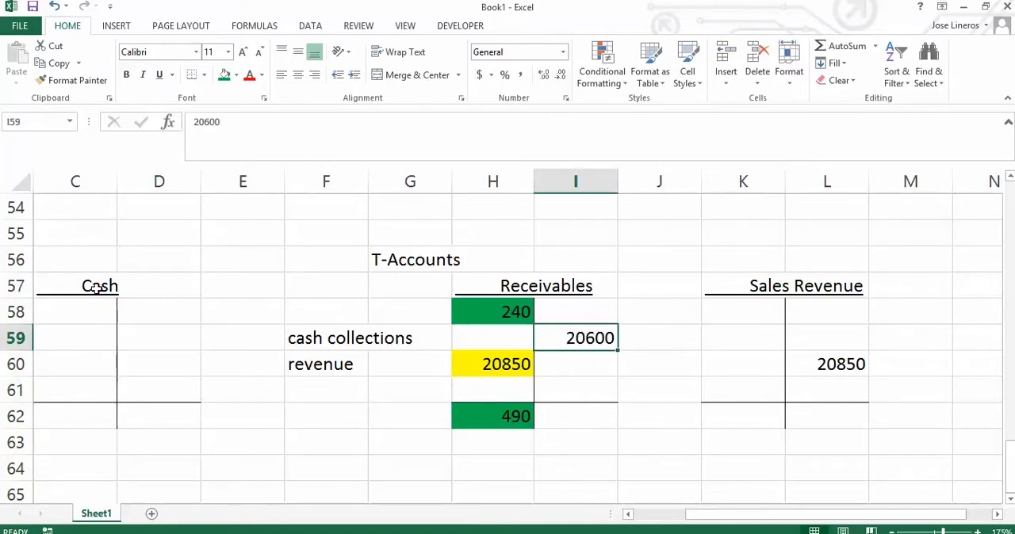
click(99, 286)
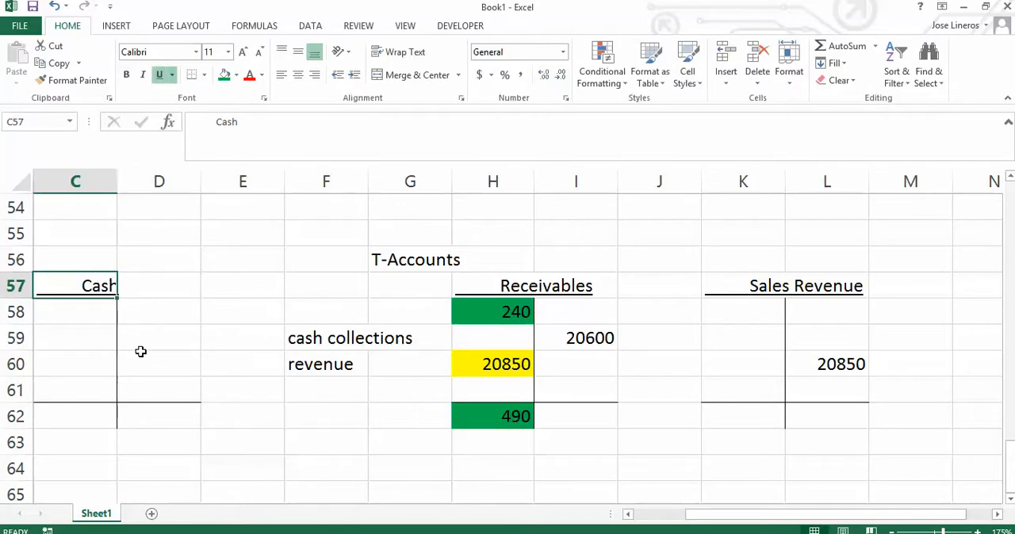
mouse_move(714, 381)
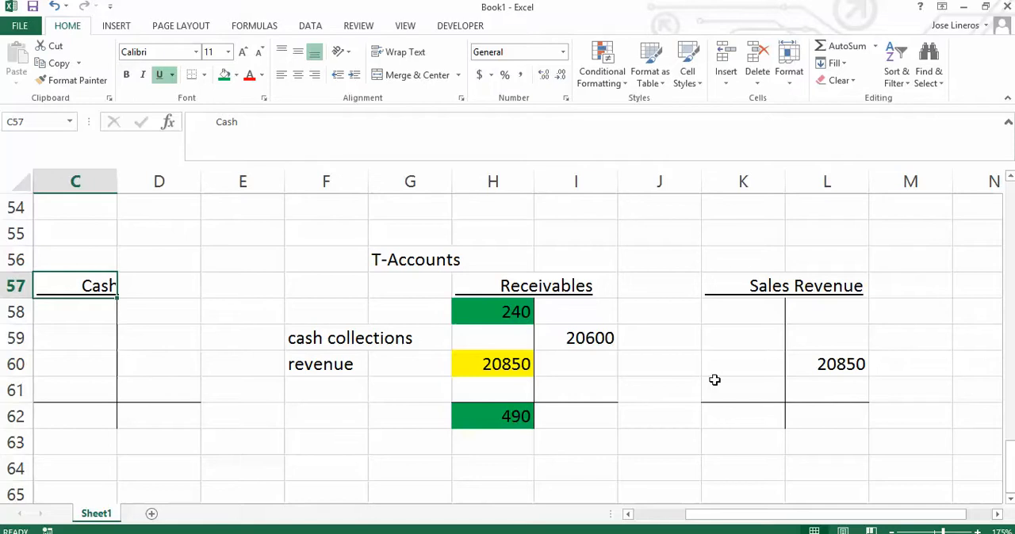
mouse_move(133, 331)
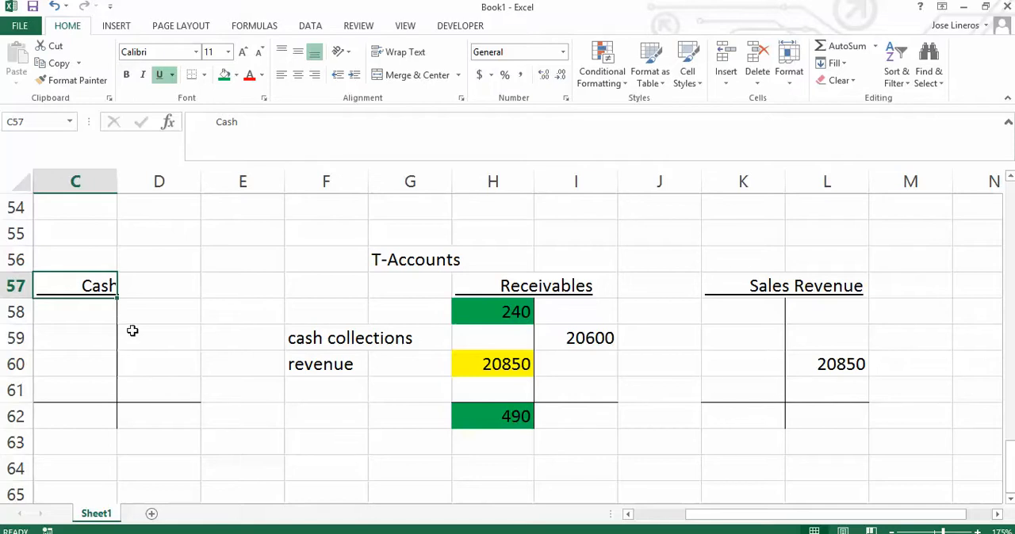
click(75, 312)
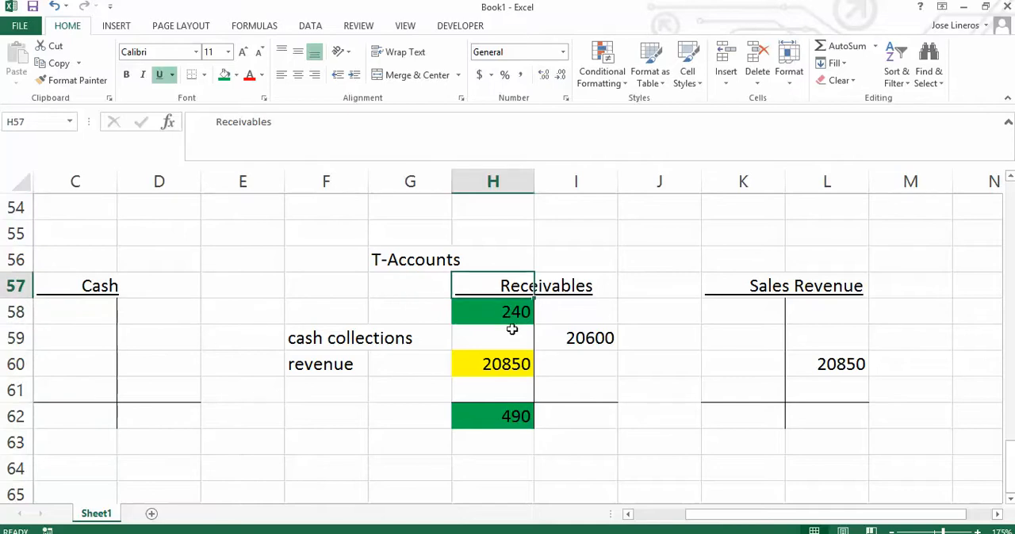
mouse_move(108, 320)
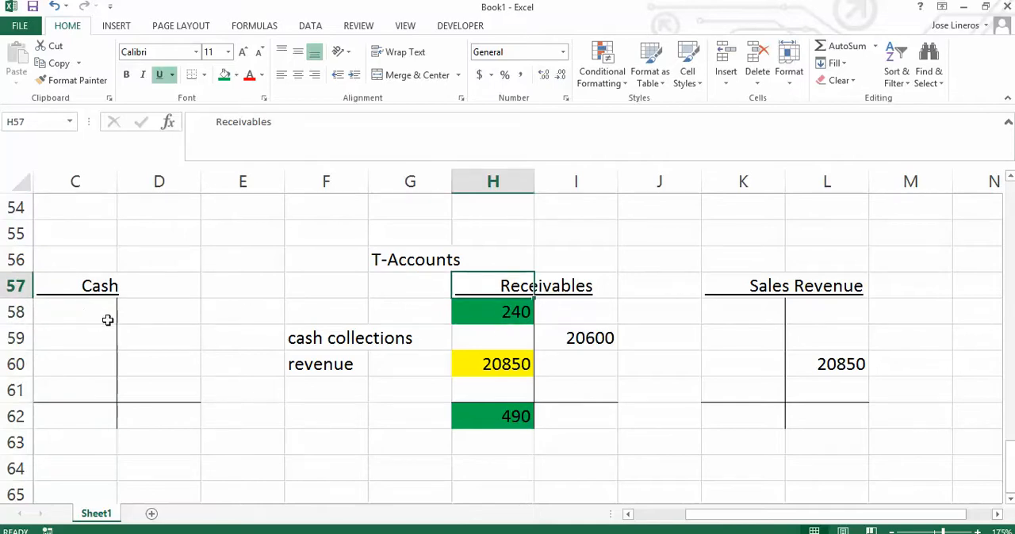
click(75, 311)
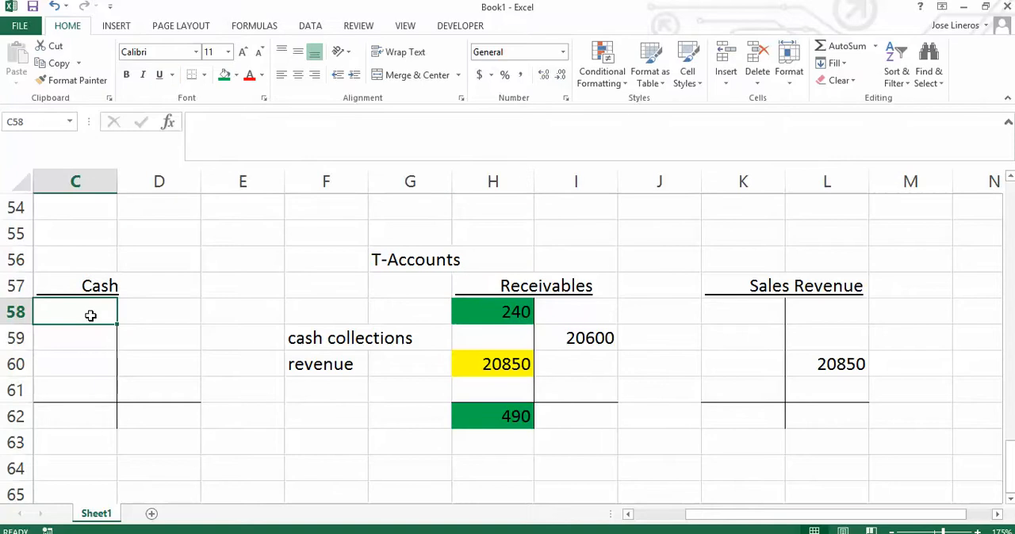
text(20600)
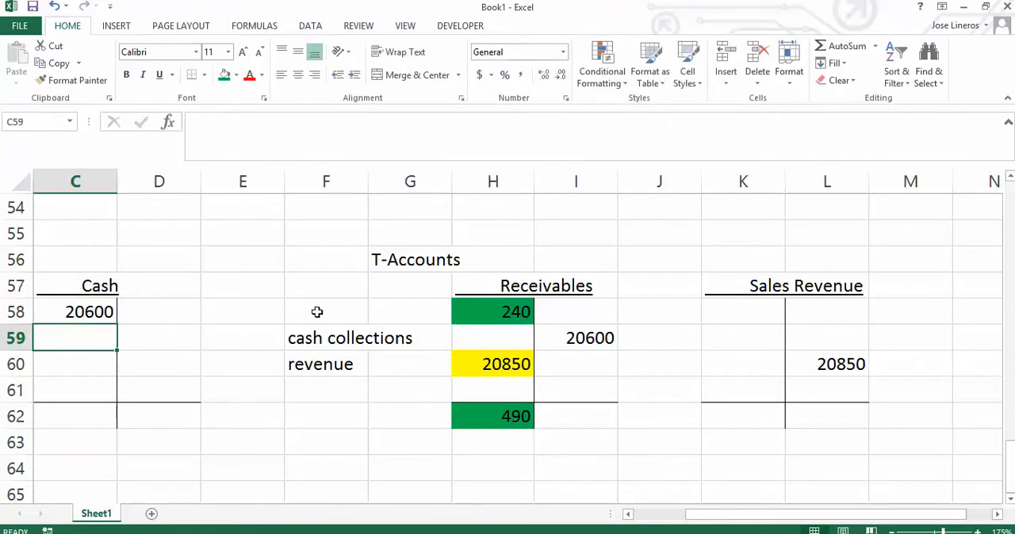
click(590, 338)
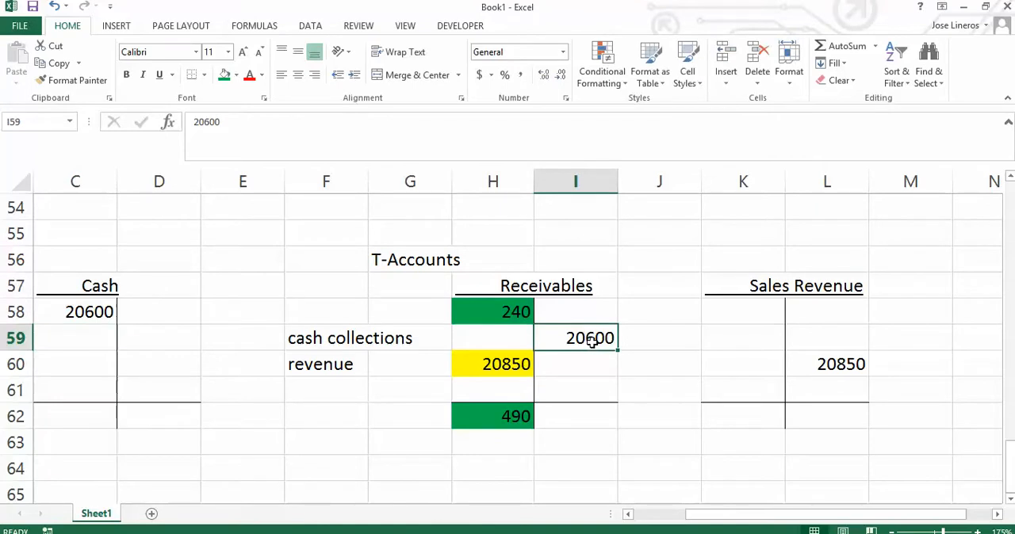
mouse_move(586, 378)
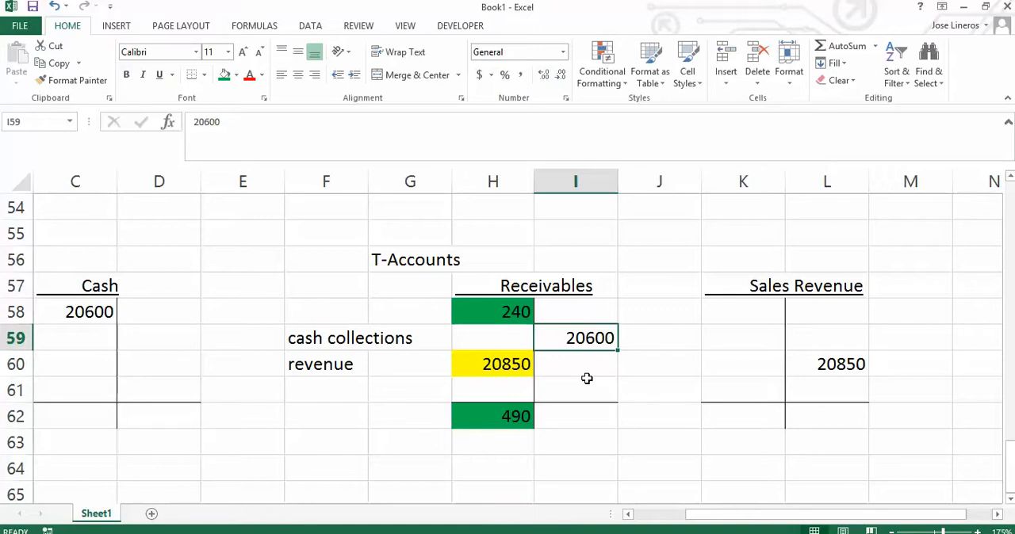
click(492, 311)
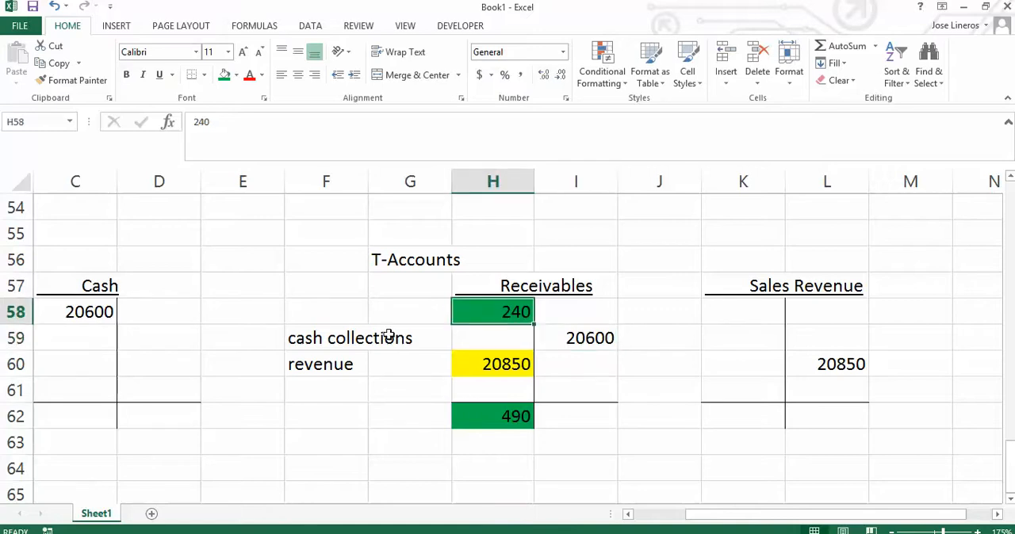
click(492, 417)
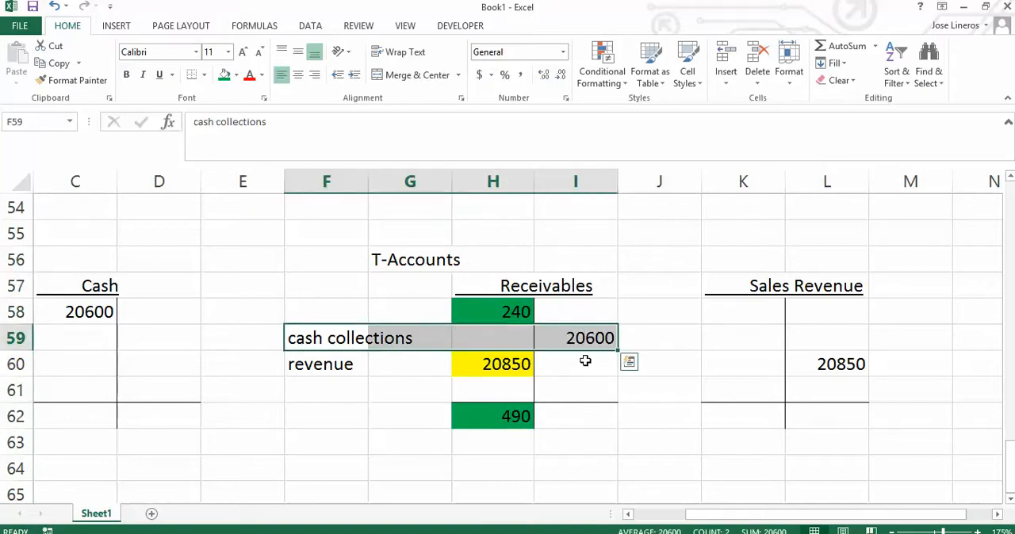
mouse_move(557, 292)
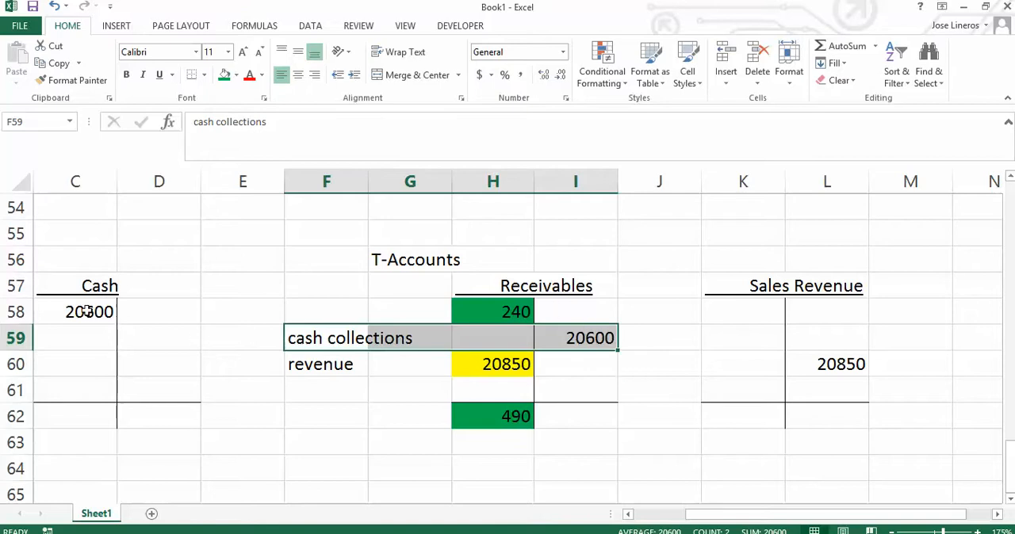
click(76, 312)
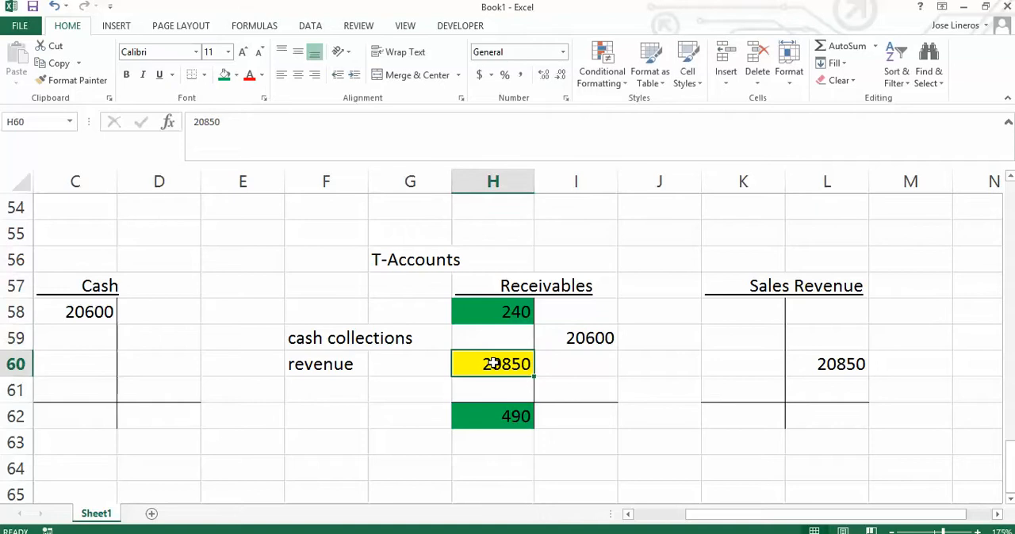
mouse_move(283, 373)
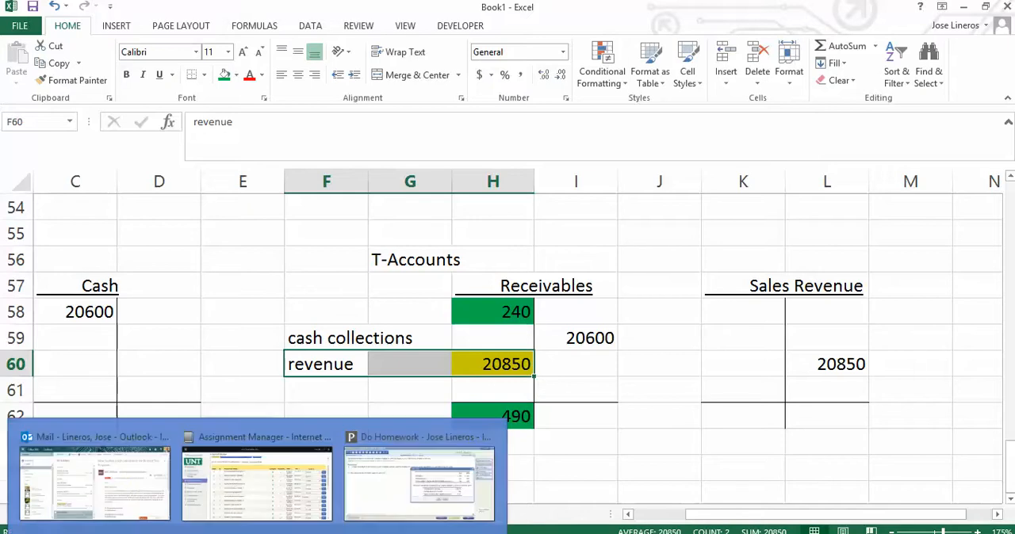
Switch back to the MathXL homework from the taskbar.
click(420, 483)
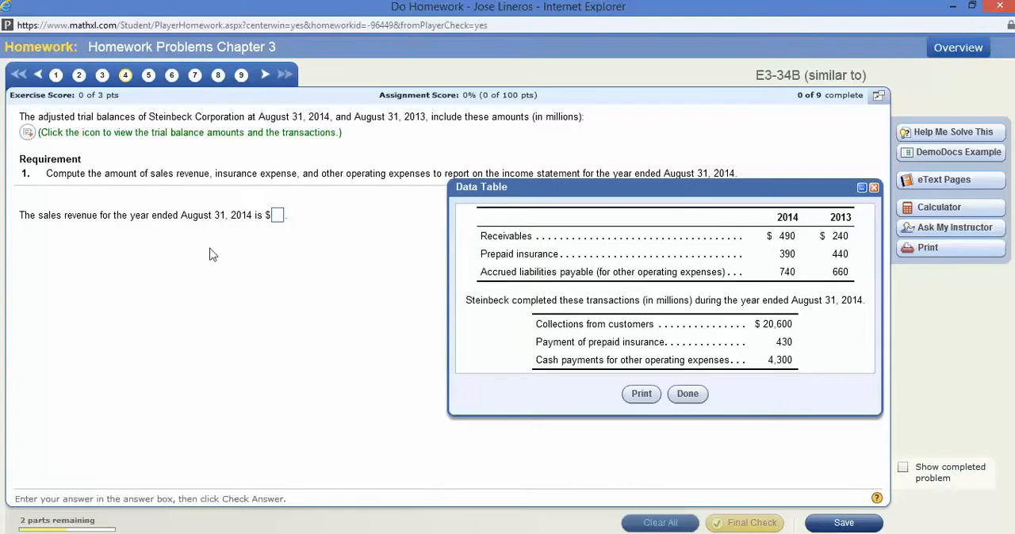
mouse_move(864, 244)
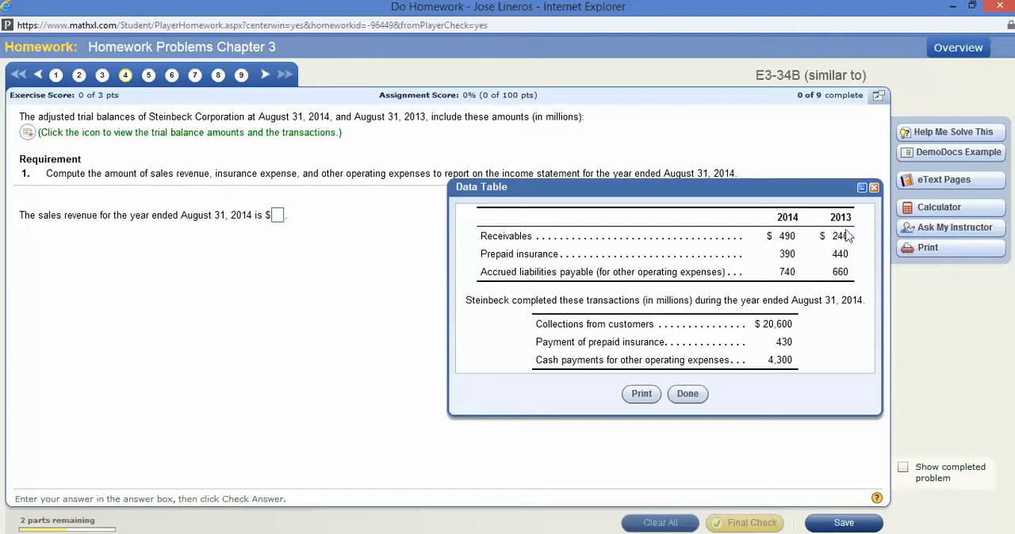
mouse_move(523, 341)
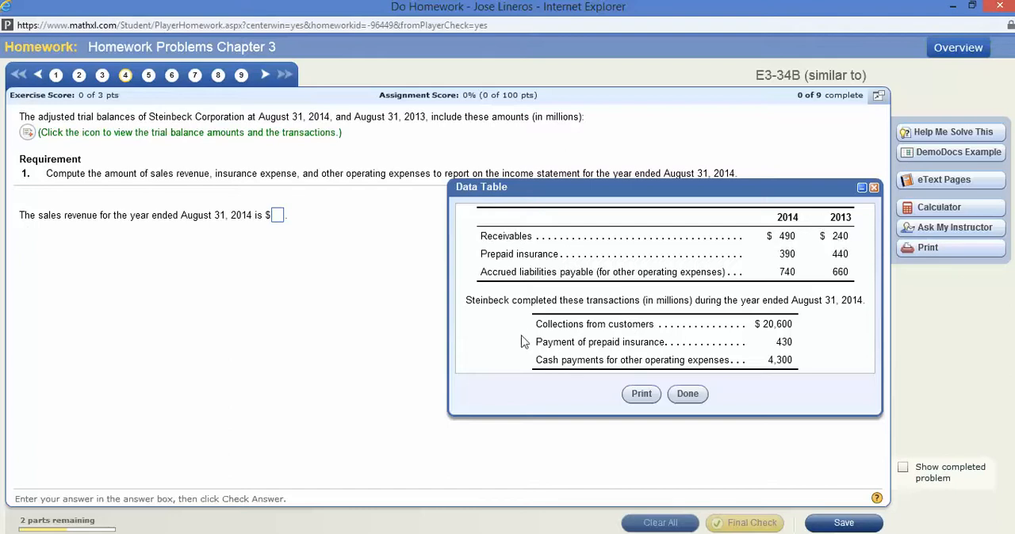
mouse_move(588, 331)
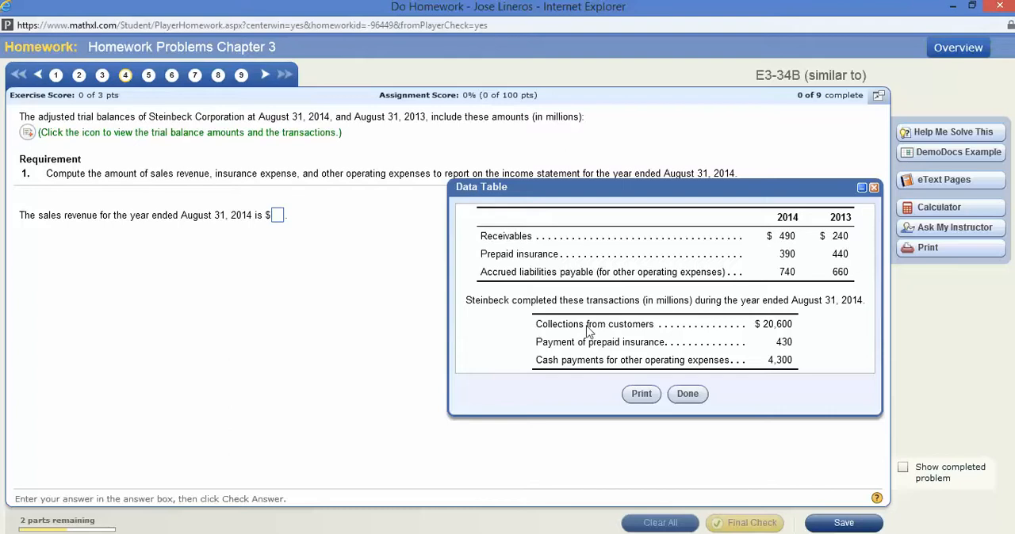
mouse_move(774, 333)
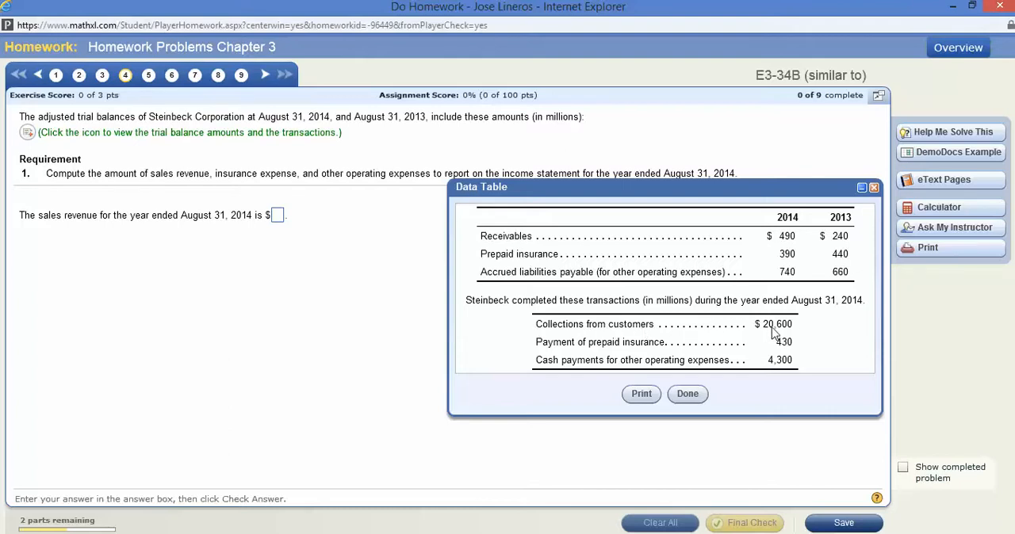
mouse_move(751, 336)
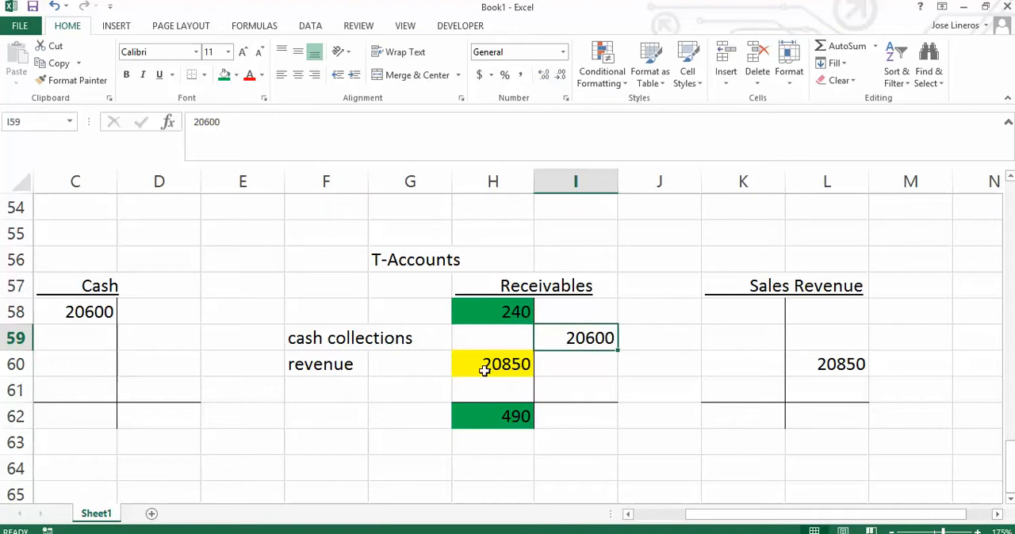
click(492, 364)
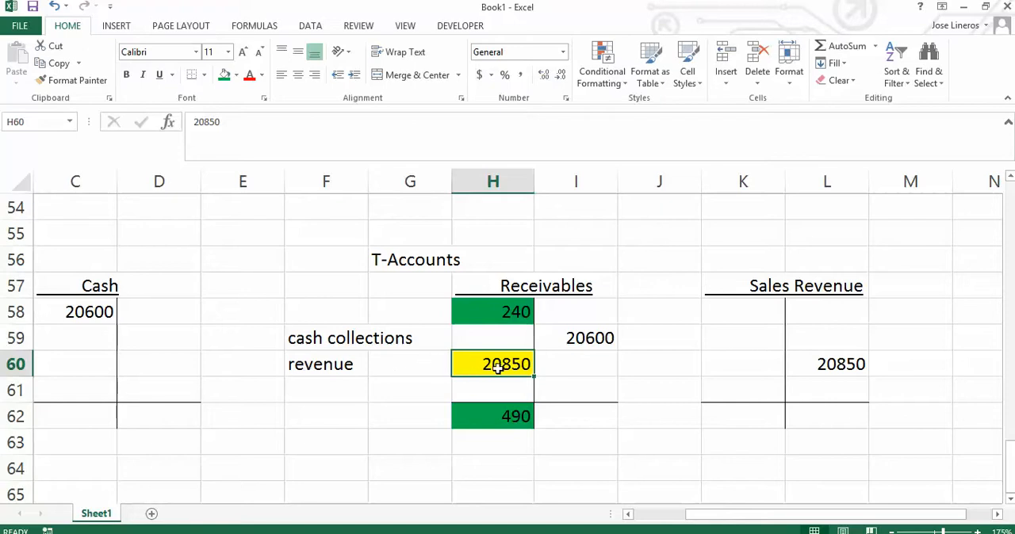
mouse_move(531, 286)
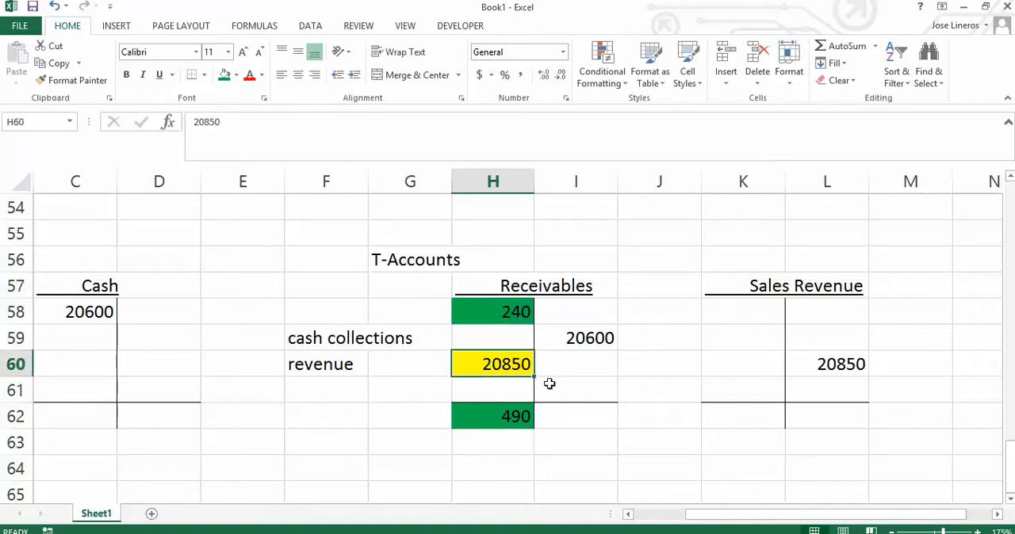
mouse_move(531, 374)
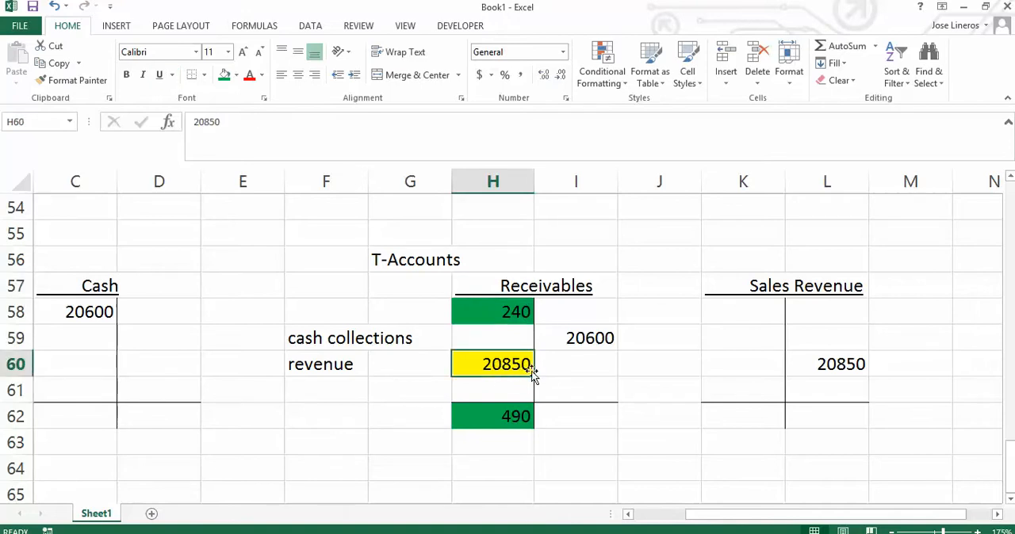
click(826, 364)
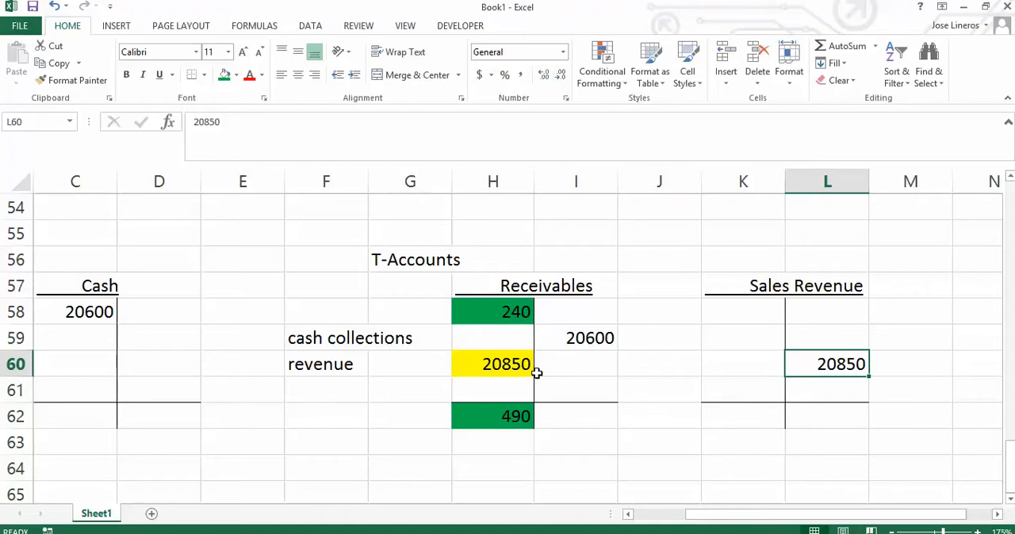
mouse_move(342, 463)
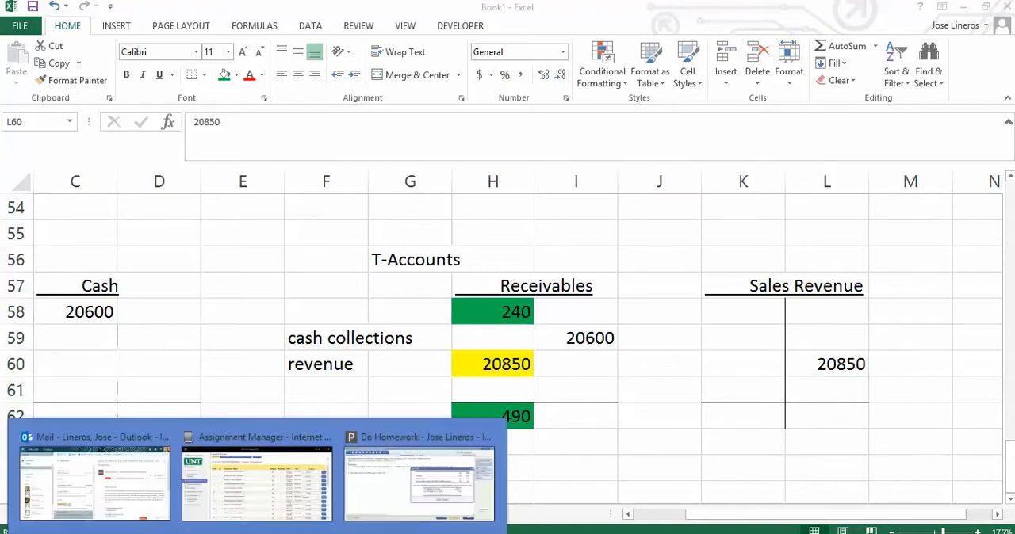
Submit 20850 as 2014 sales revenue via Final Check and dismiss the Nice Work message.
click(420, 485)
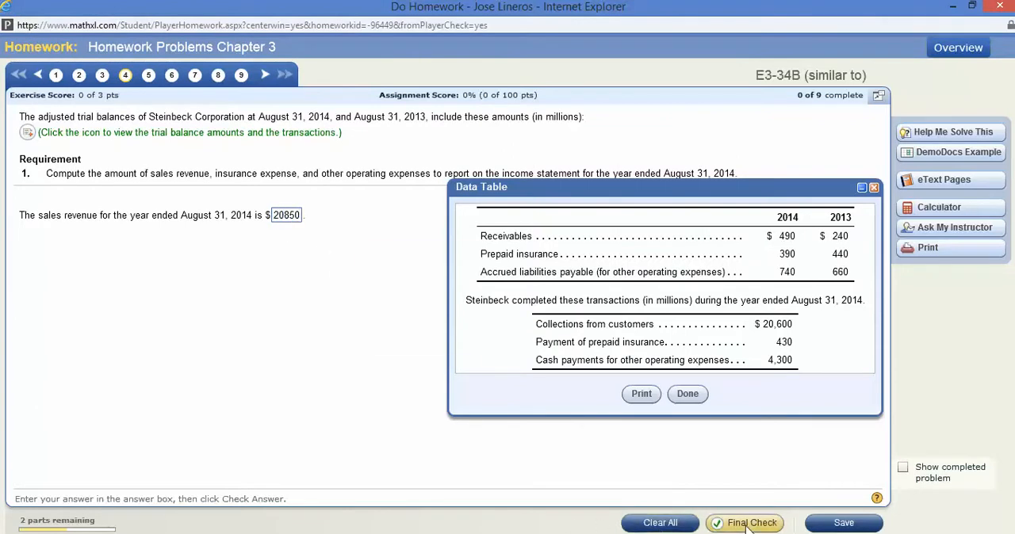
click(744, 523)
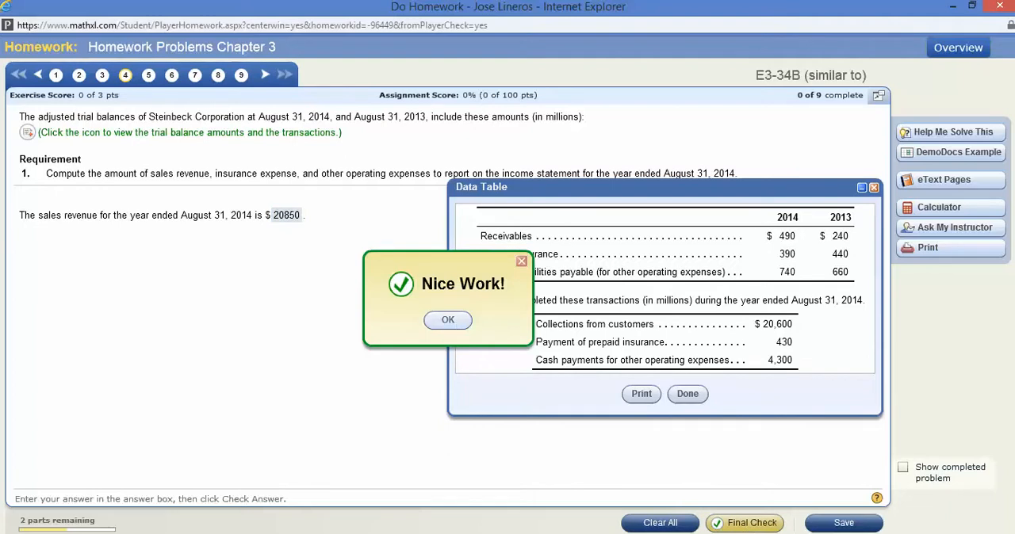
click(447, 319)
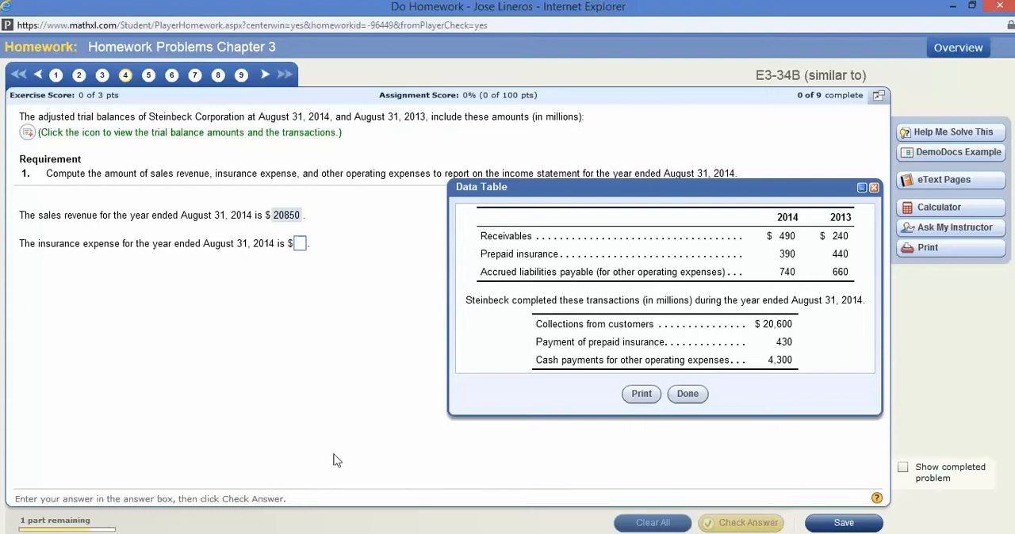
mouse_move(827, 262)
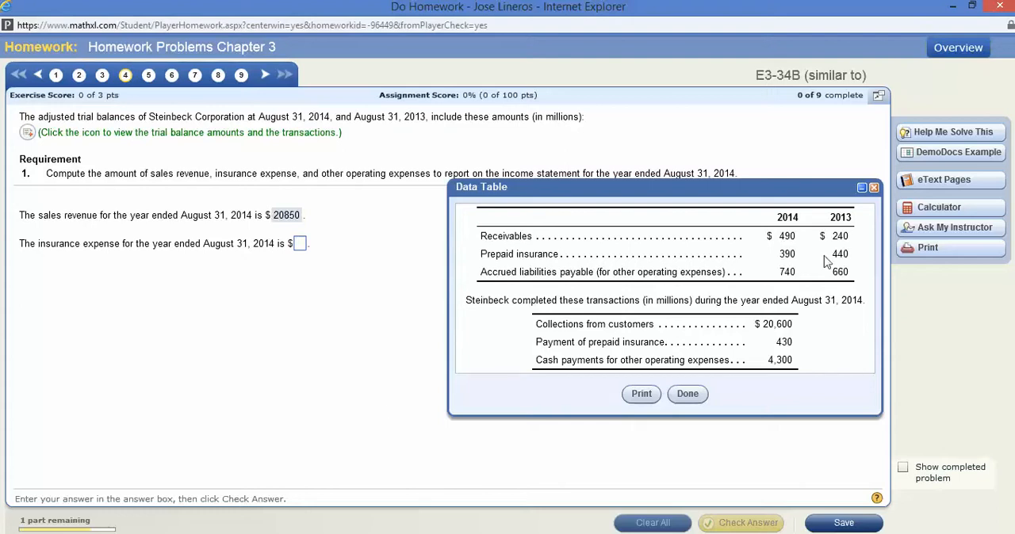
mouse_move(117, 220)
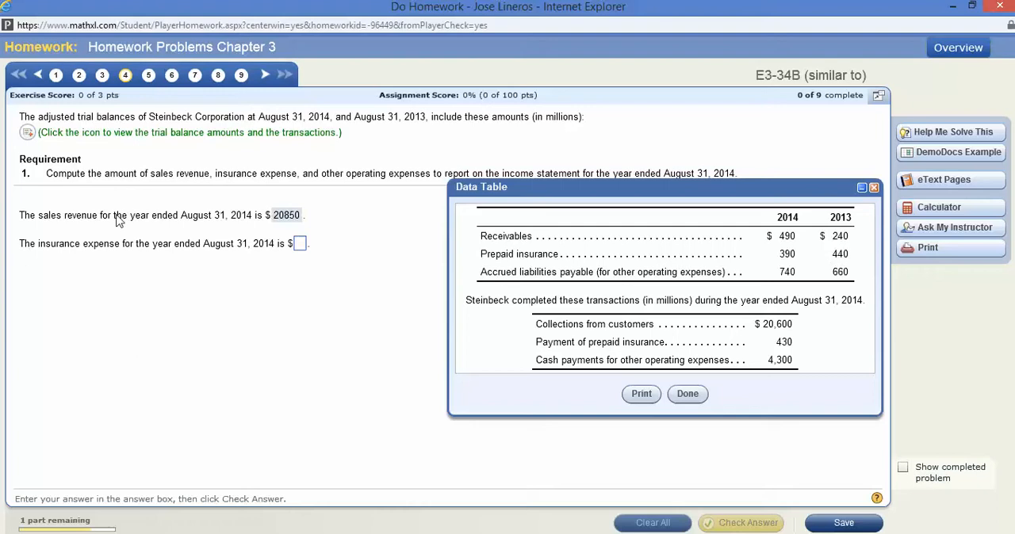
mouse_move(840, 243)
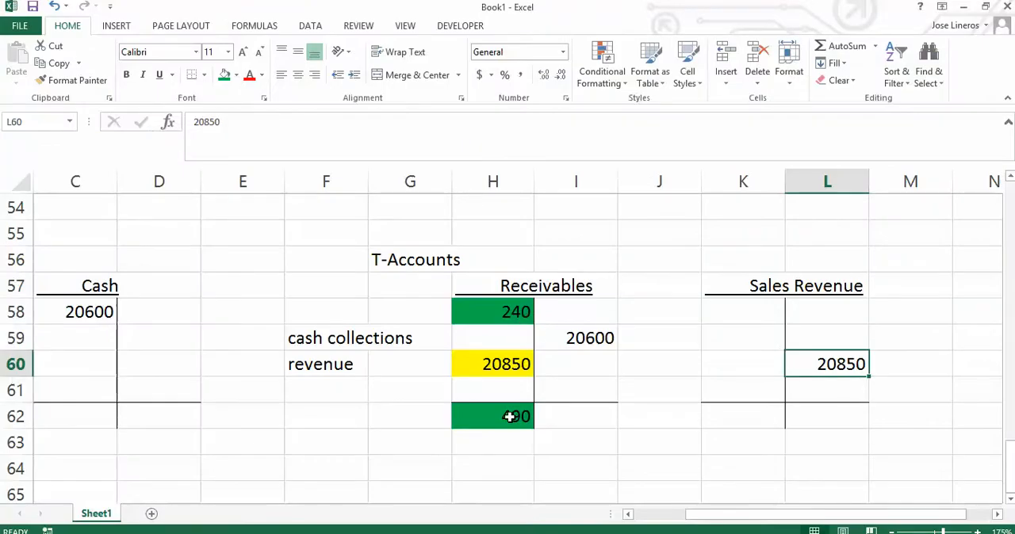
mouse_move(279, 344)
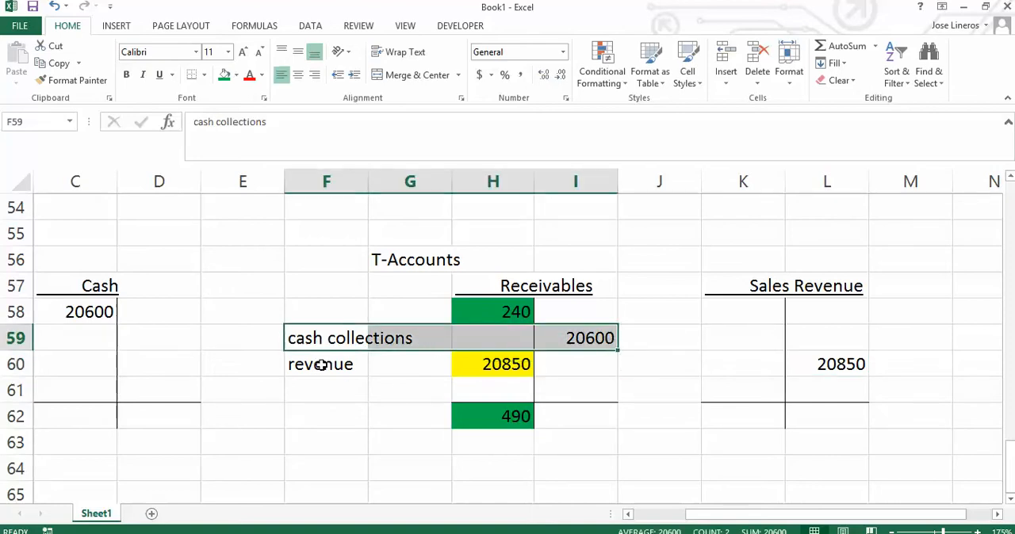
Recheck the 20600 cash and collection amounts in I59, C58 and H58, then return to MathXL.
click(326, 363)
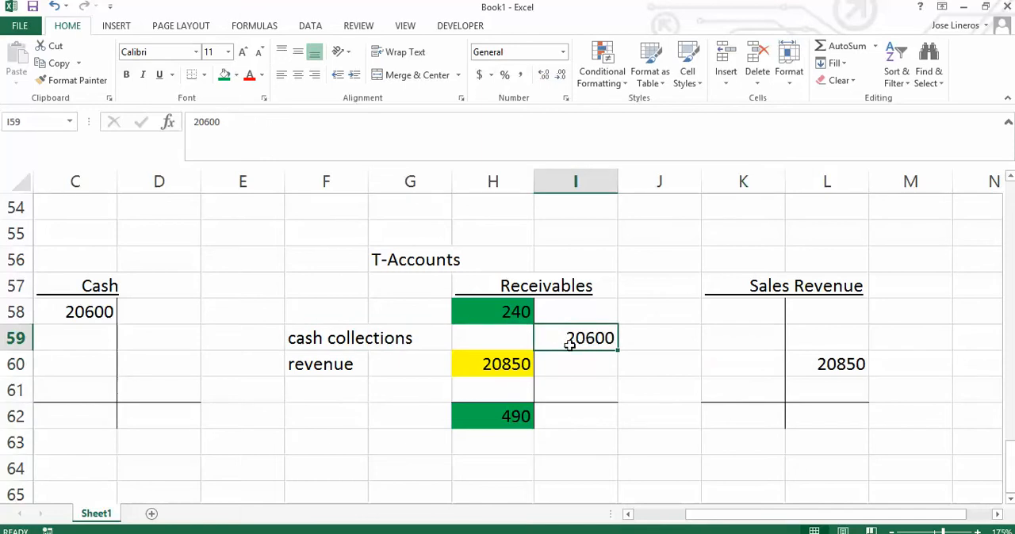
click(76, 311)
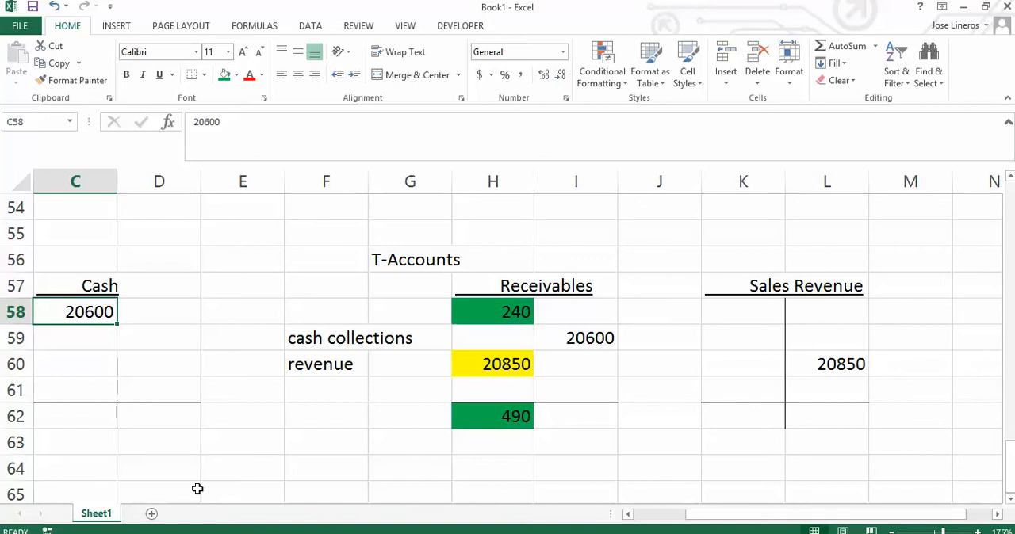
click(576, 338)
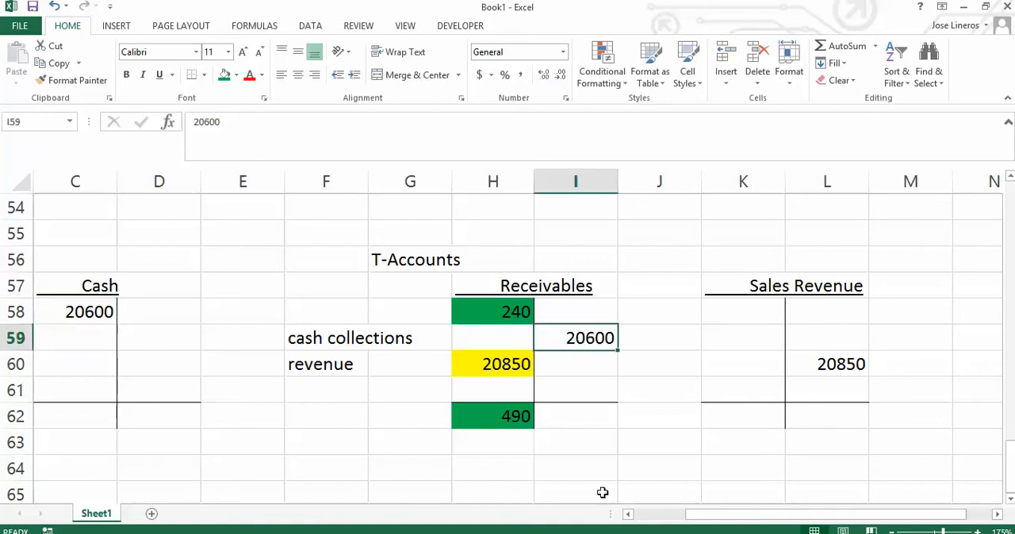
click(89, 312)
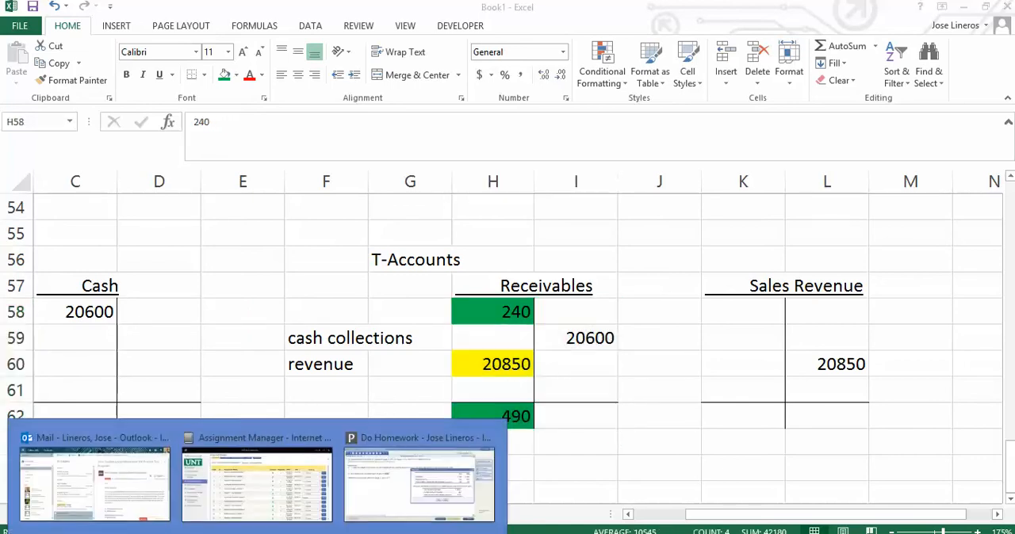
click(418, 484)
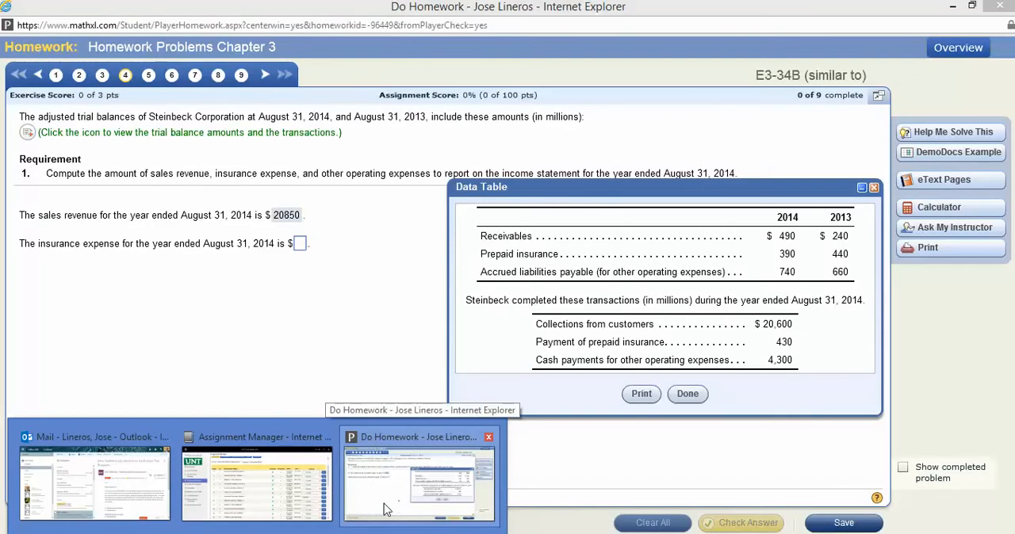